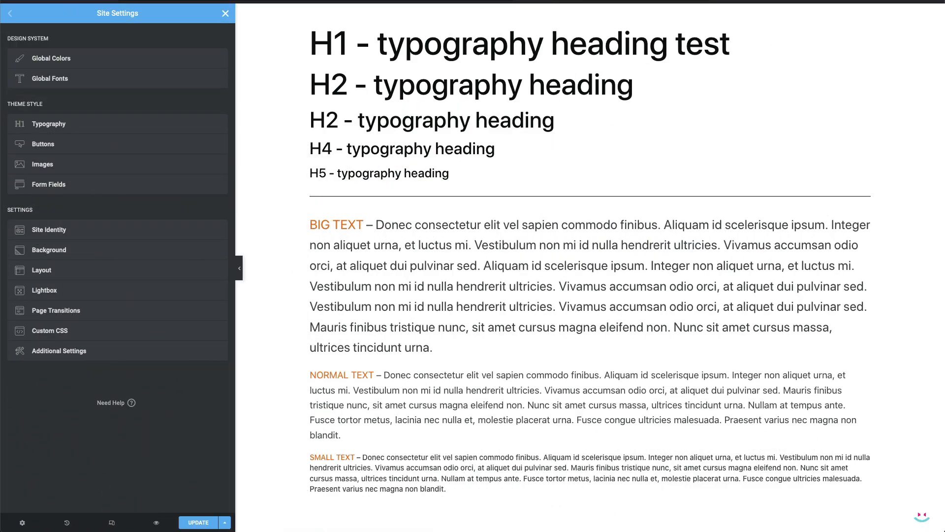
mouse_move(726, 254)
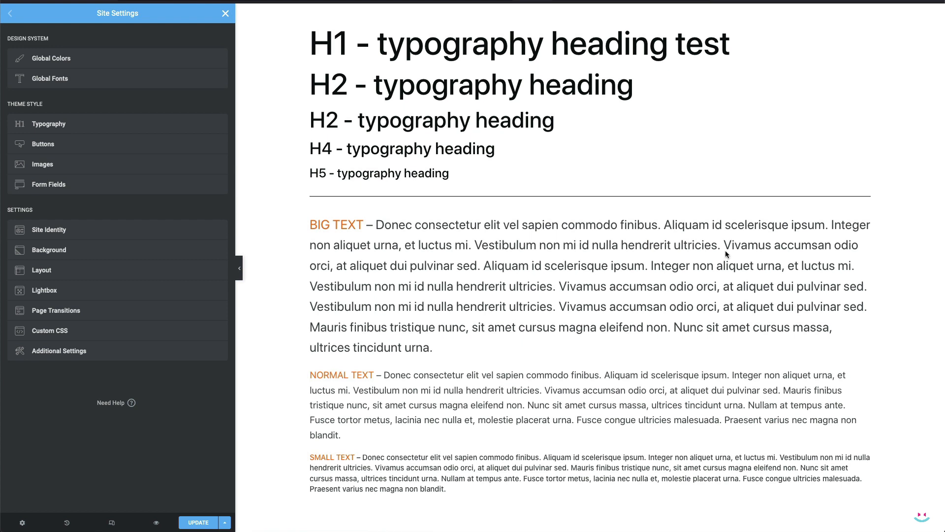
mouse_move(630, 257)
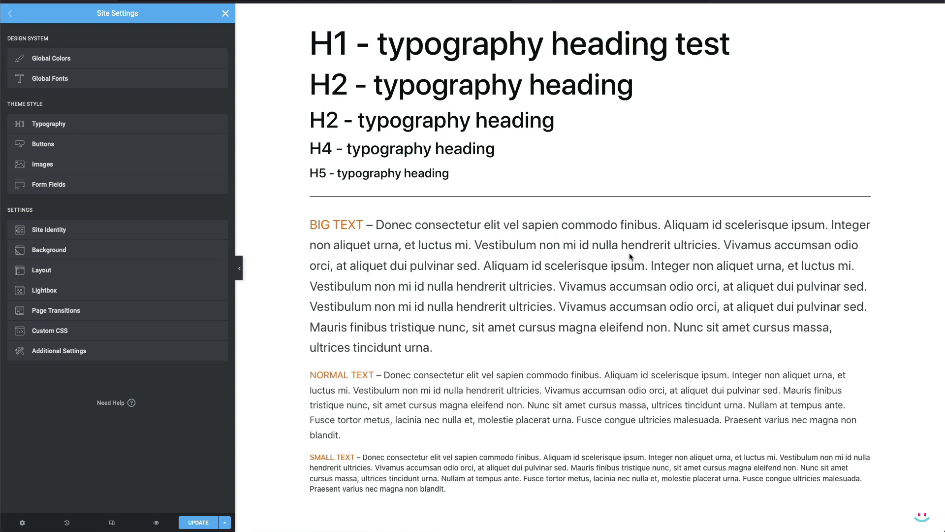
mouse_move(533, 51)
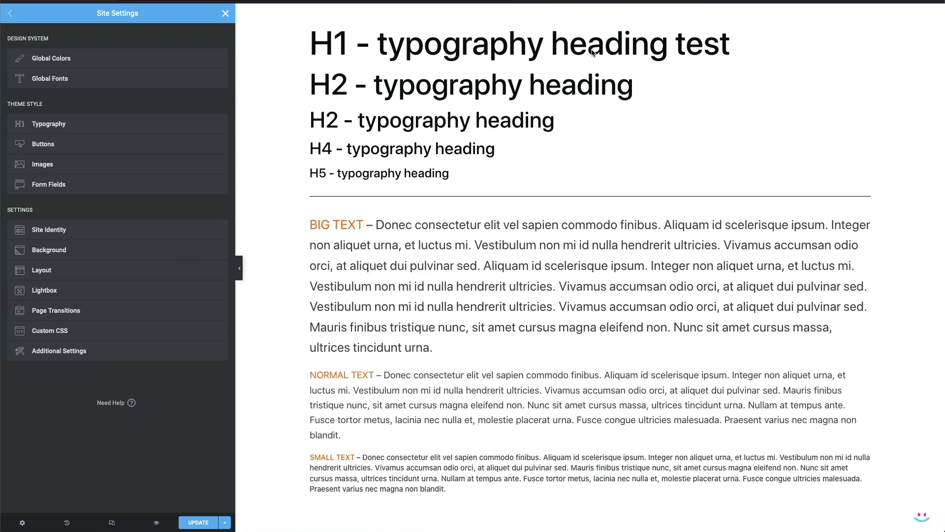
mouse_move(537, 408)
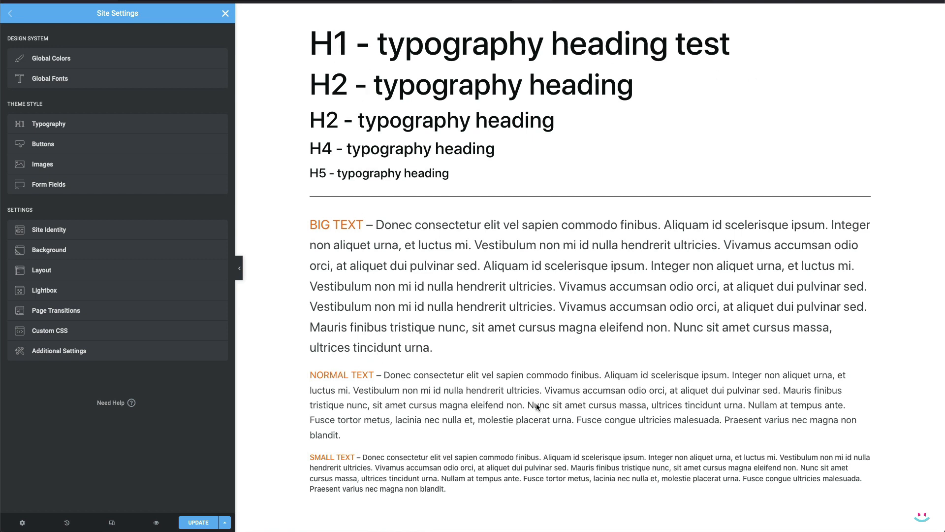
mouse_move(457, 371)
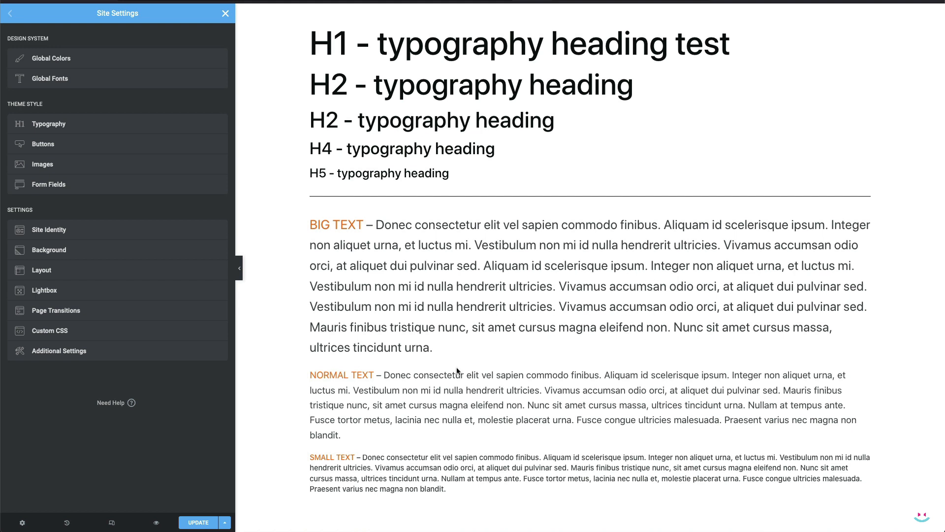
mouse_move(662, 110)
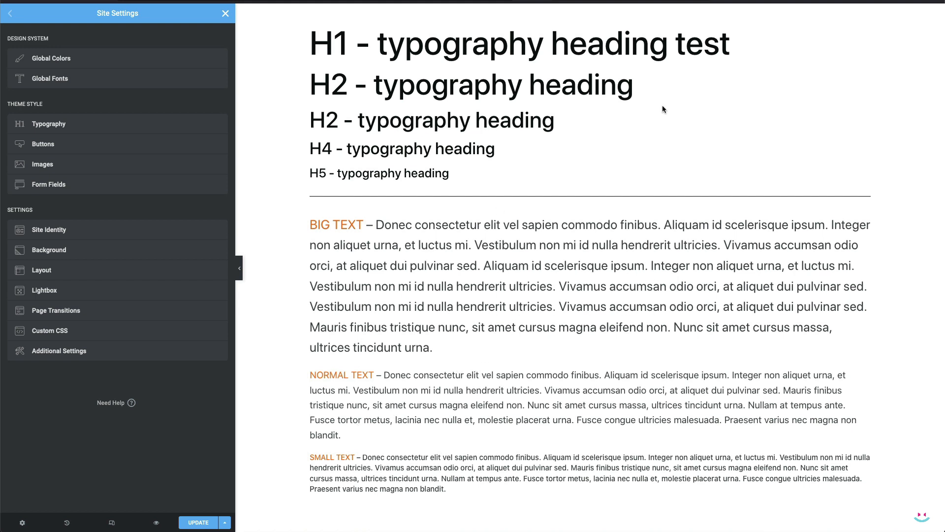
mouse_move(671, 292)
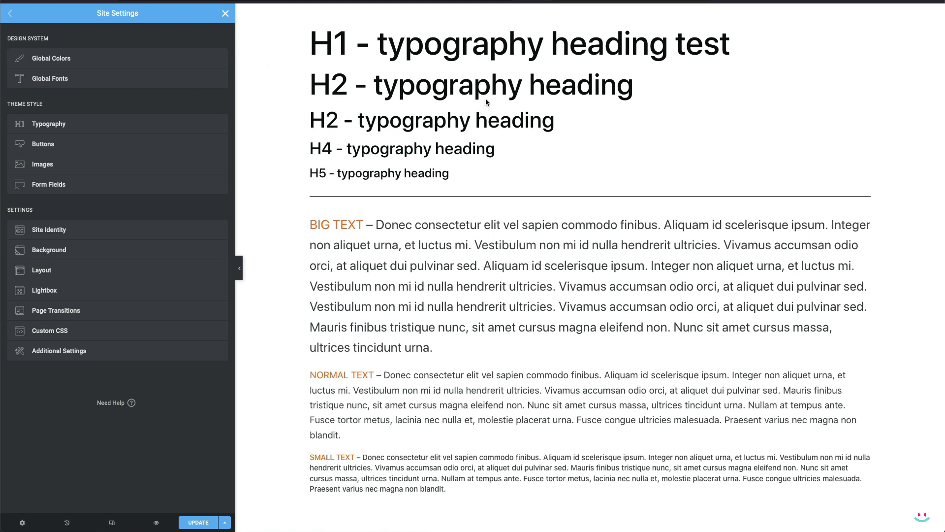
mouse_move(339, 45)
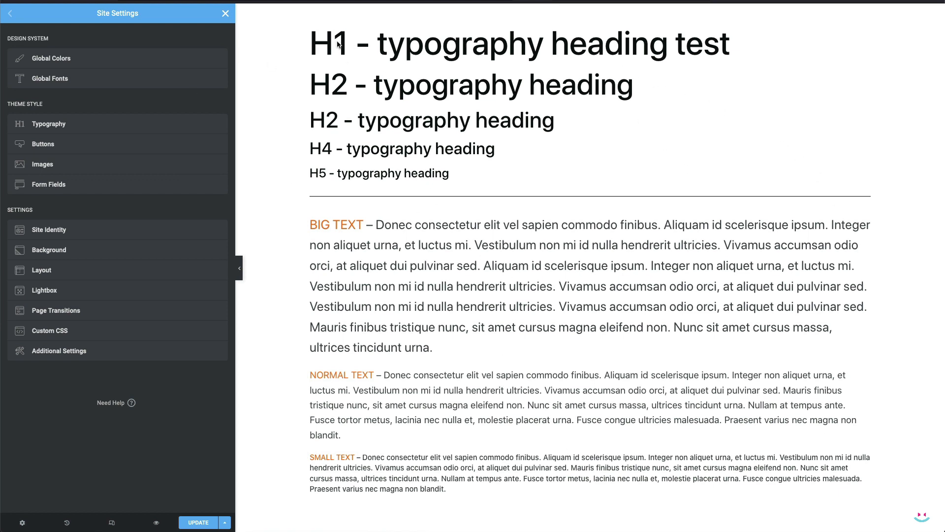
mouse_move(775, 79)
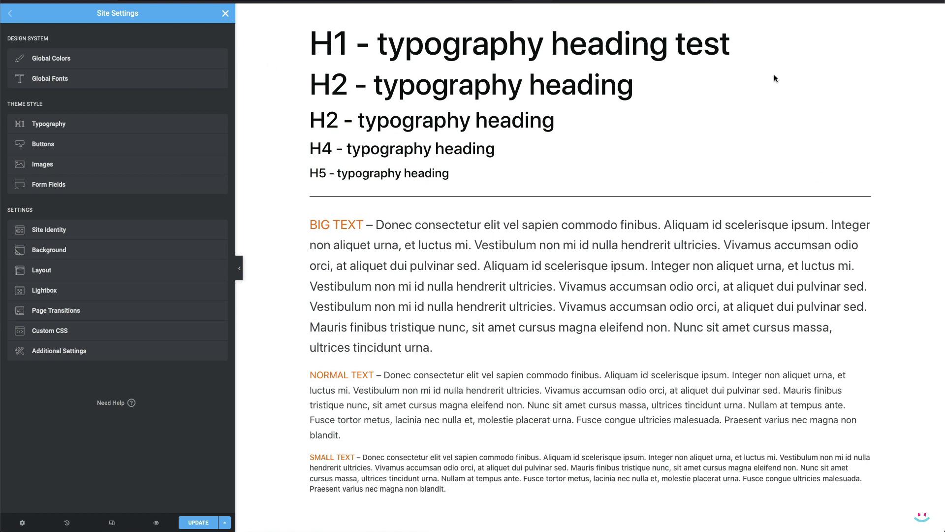
mouse_move(566, 415)
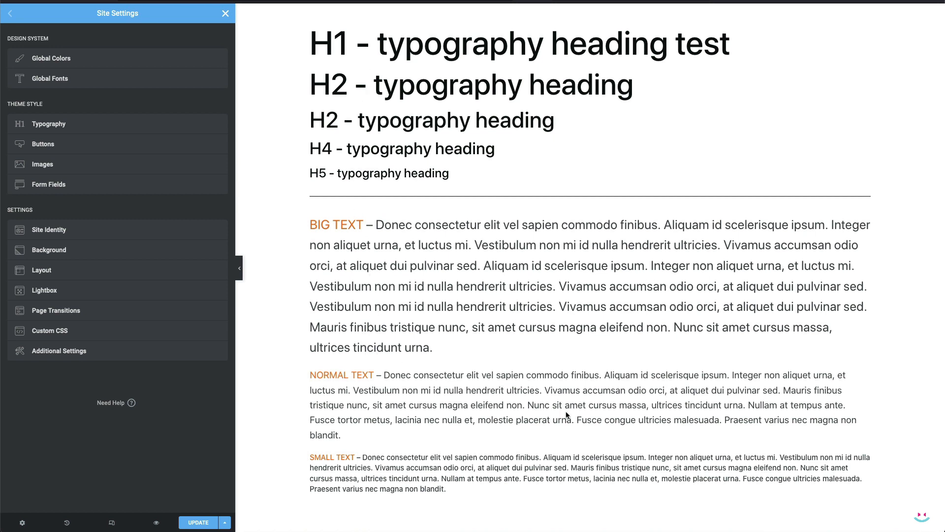
mouse_move(452, 370)
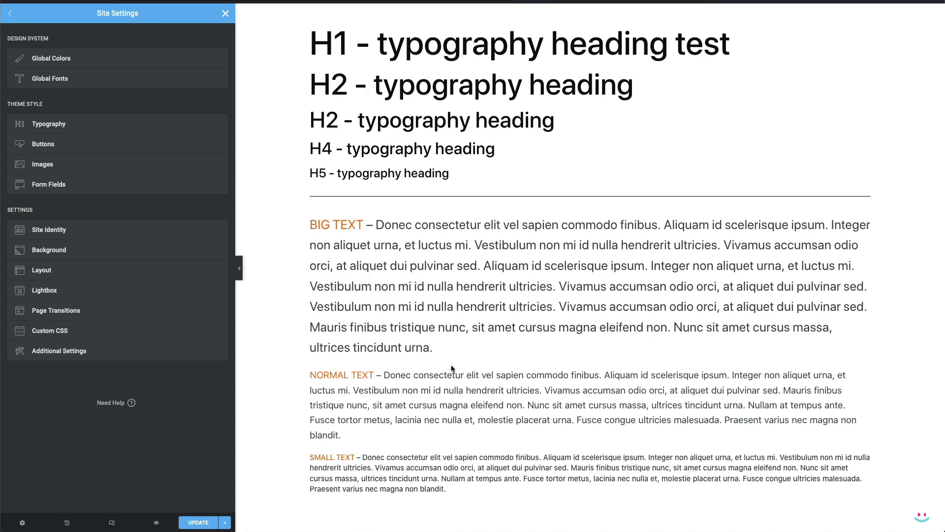
mouse_move(579, 123)
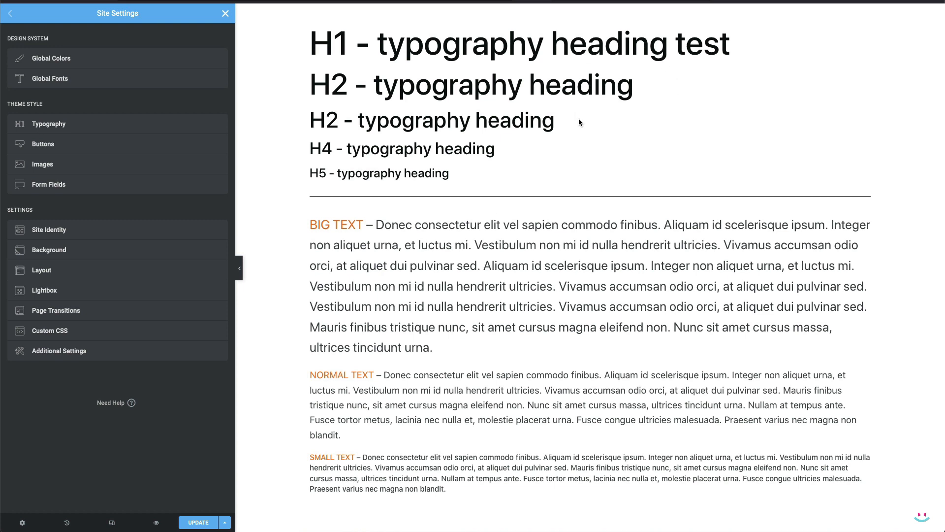
mouse_move(372, 407)
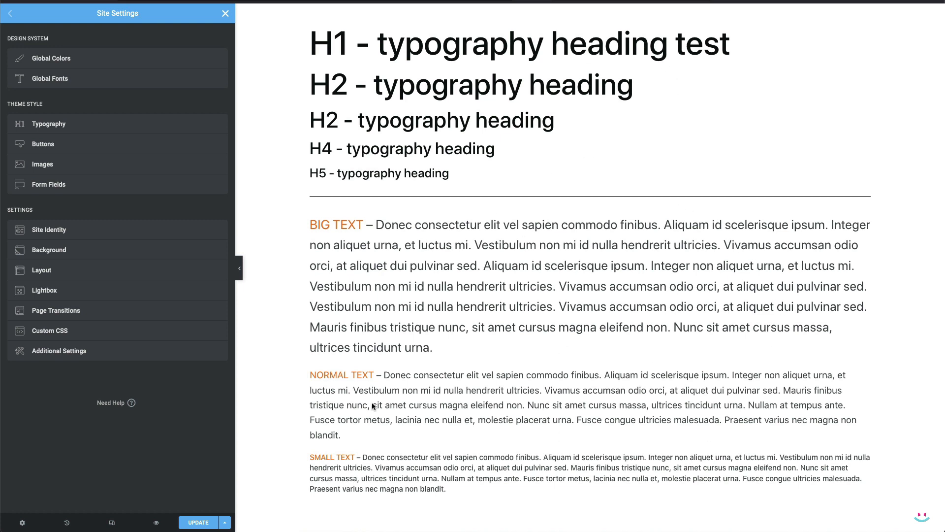
mouse_move(69, 78)
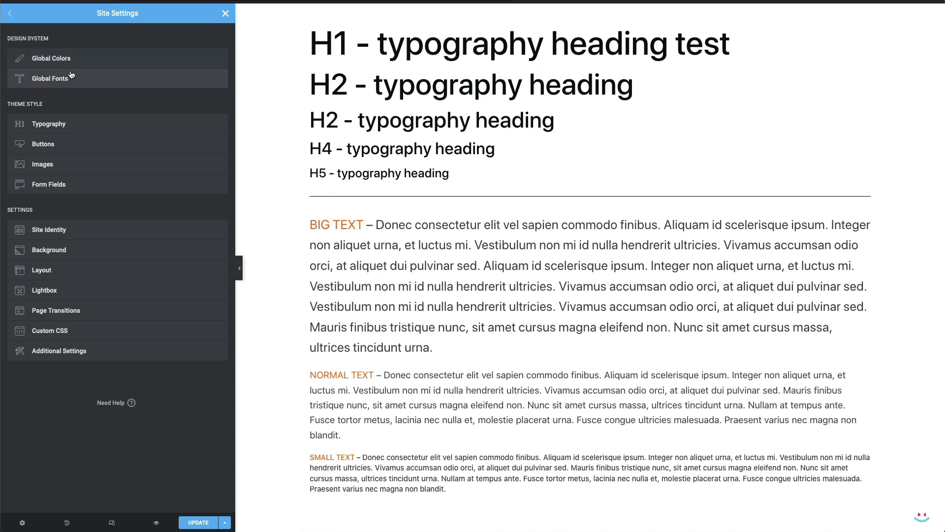
mouse_move(514, 345)
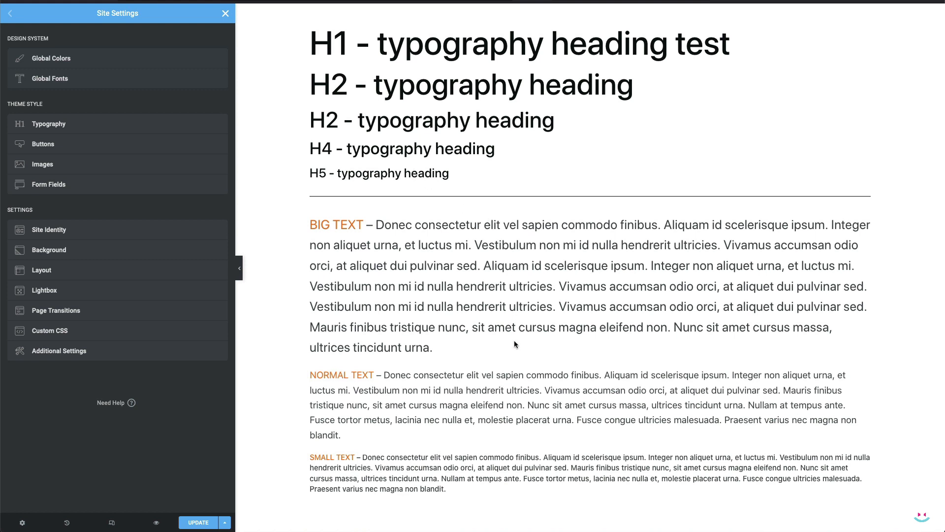
mouse_move(339, 130)
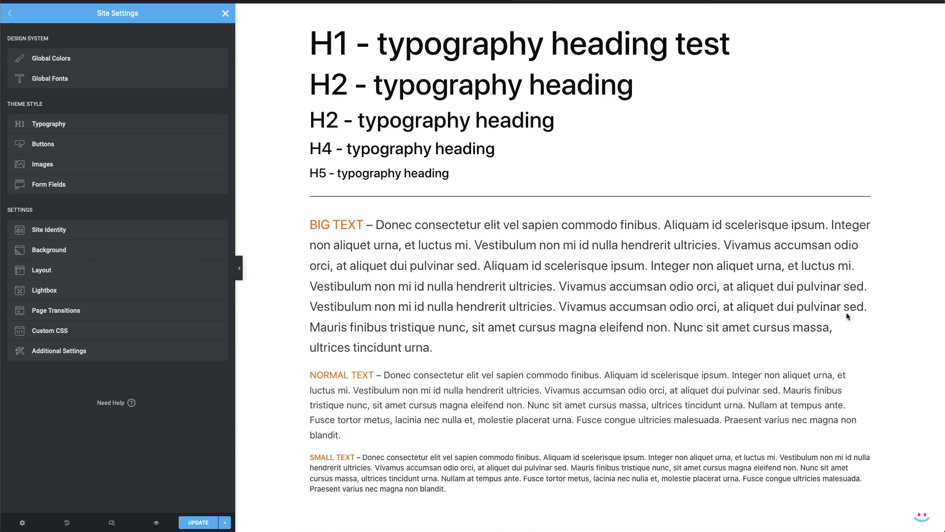
mouse_move(830, 405)
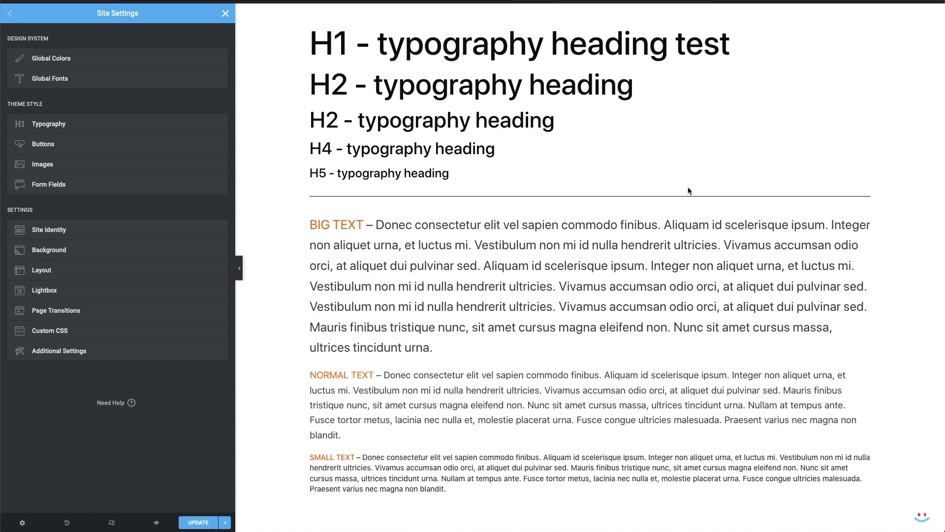
mouse_move(545, 58)
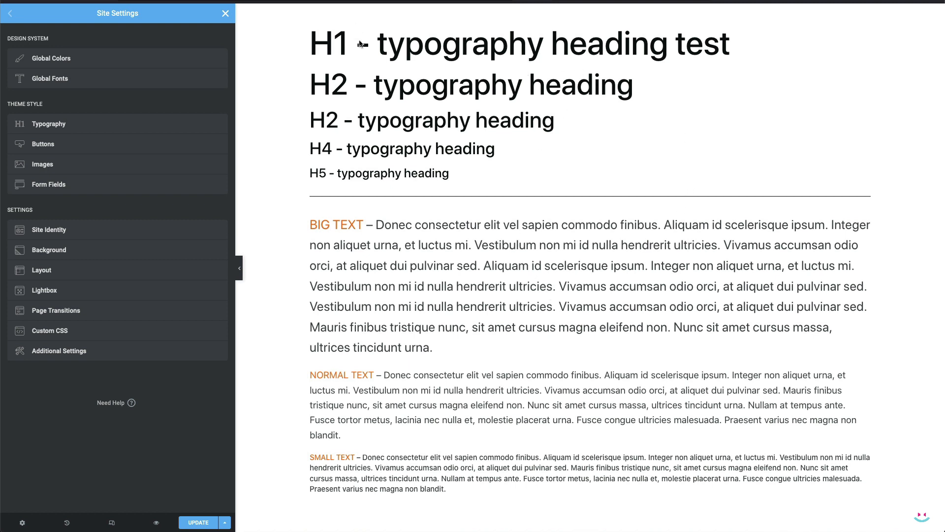
mouse_move(338, 141)
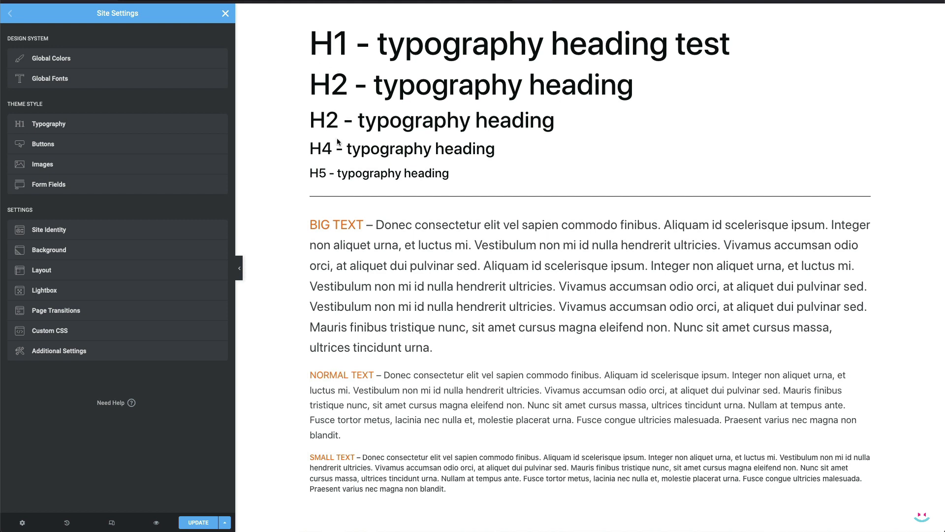
mouse_move(374, 229)
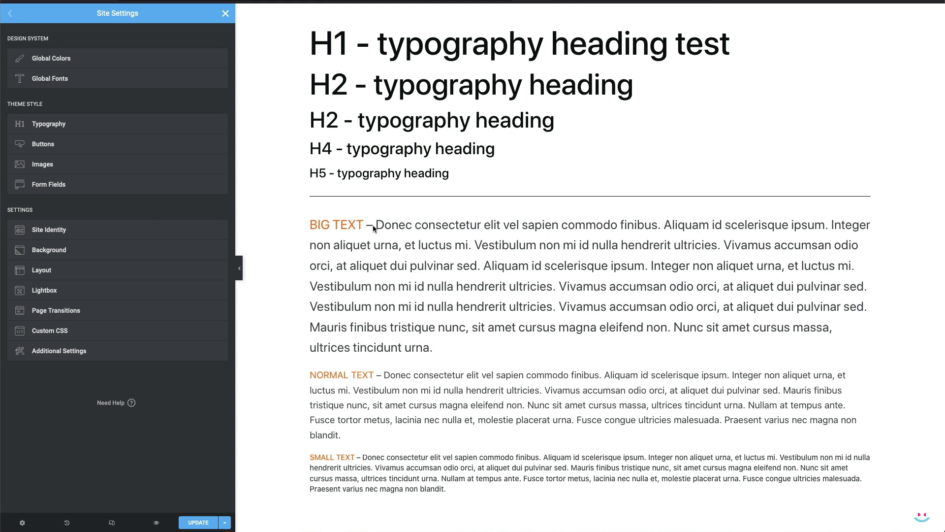
mouse_move(340, 454)
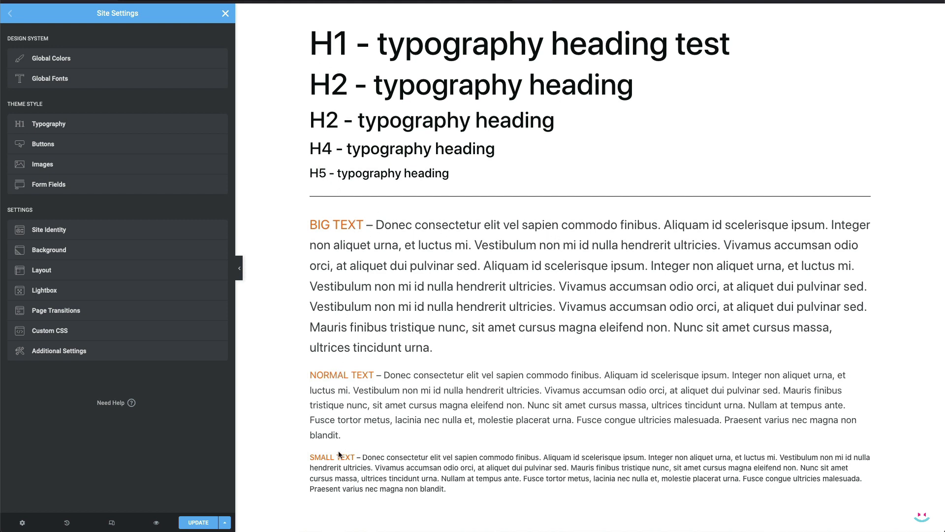
Review Global Colours, then Global Fonts with the Big Text and Small Text custom styles.
click(53, 58)
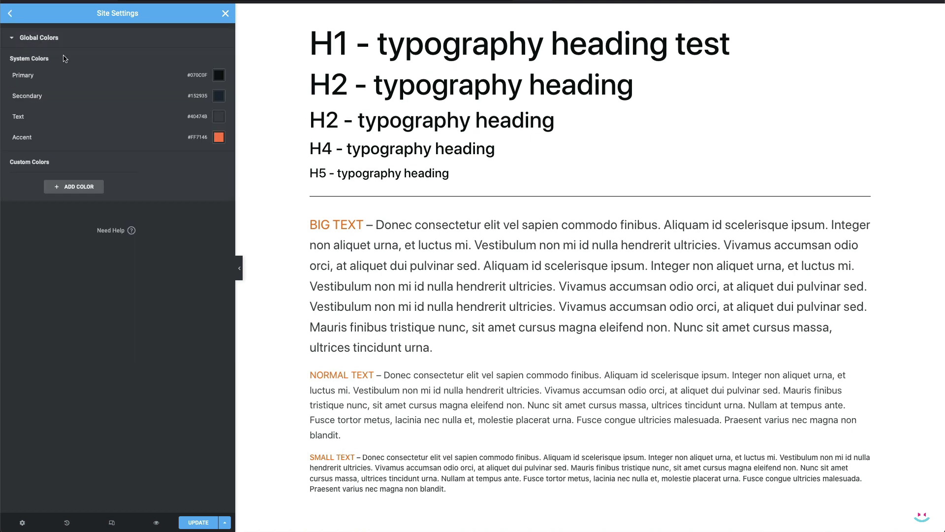
mouse_move(203, 159)
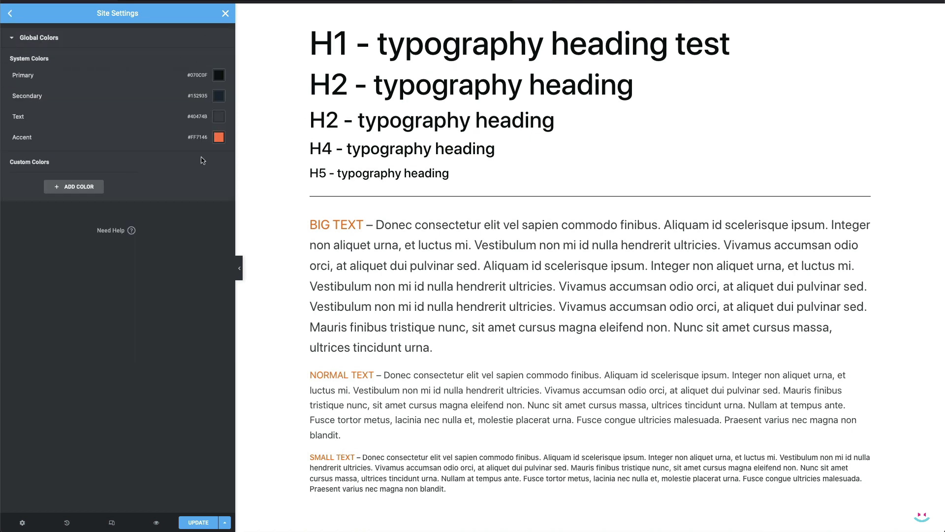
mouse_move(17, 9)
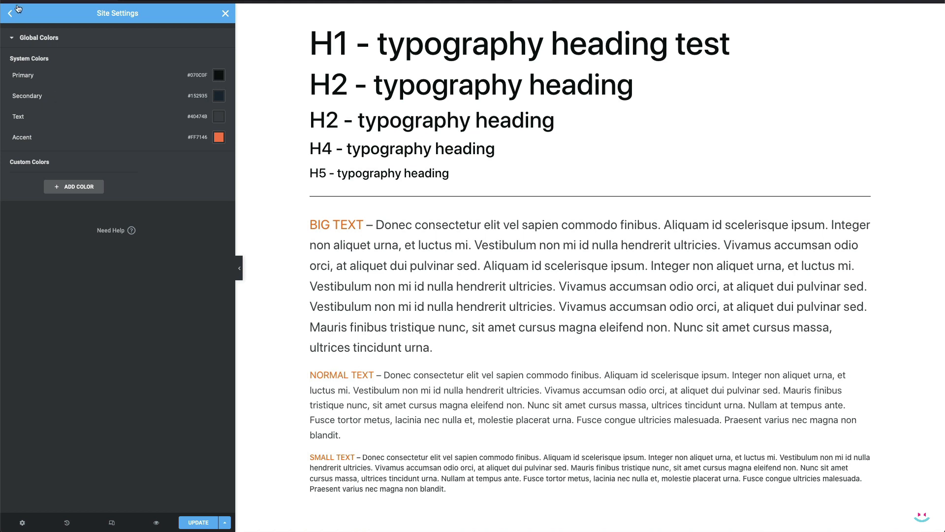
click(10, 13)
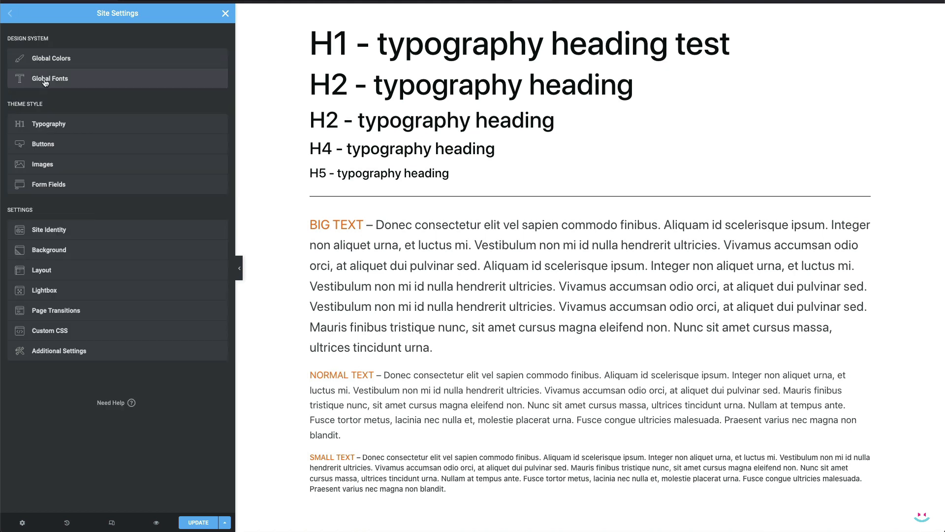
click(49, 79)
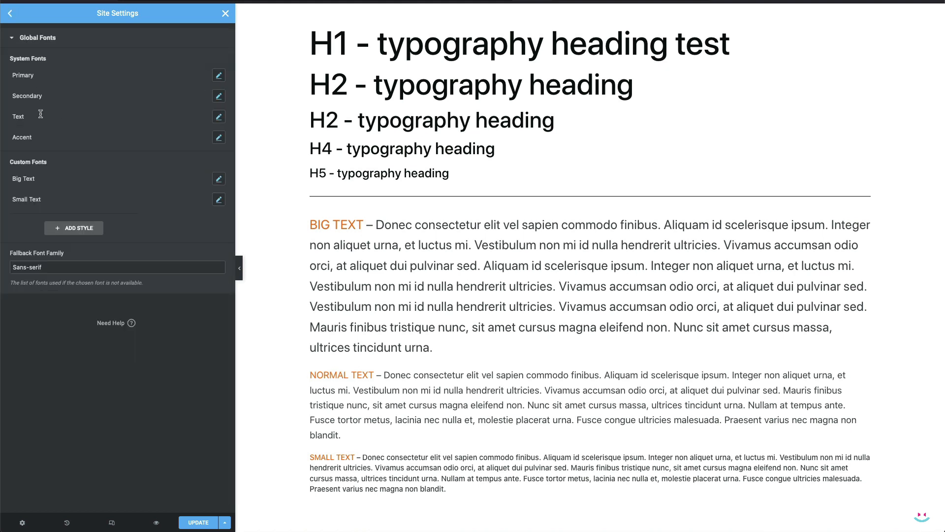
double_click(23, 178)
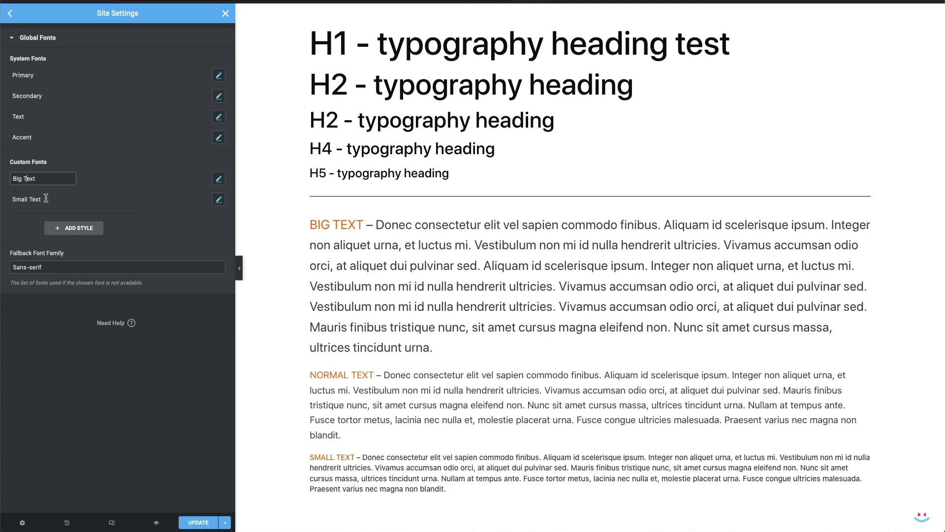
click(37, 199)
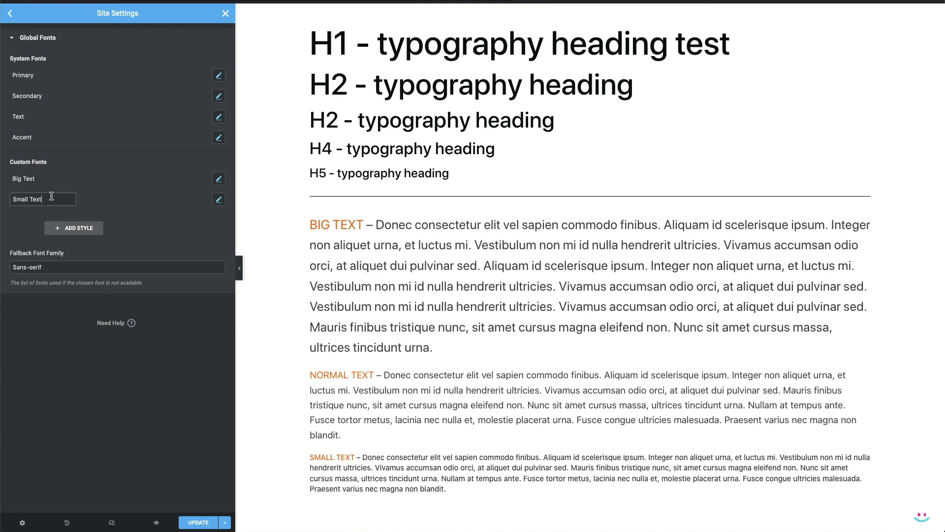
Check Big Text typography at 26 px desktop and 19 px tablet, then return to Site Settings.
click(219, 199)
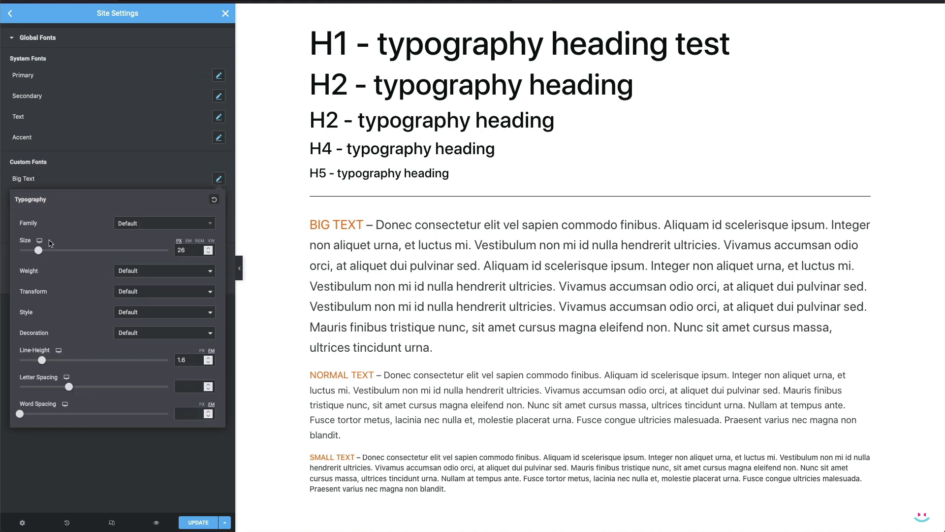
mouse_move(39, 240)
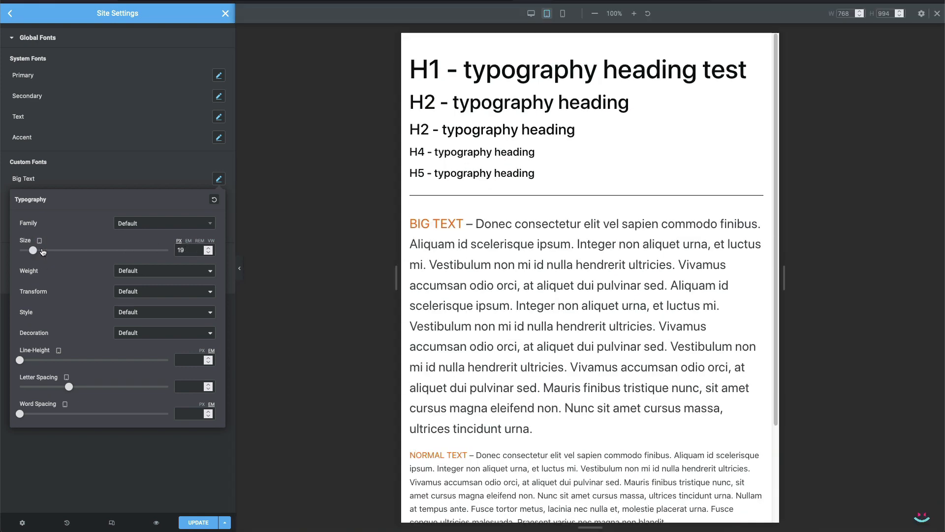
click(562, 13)
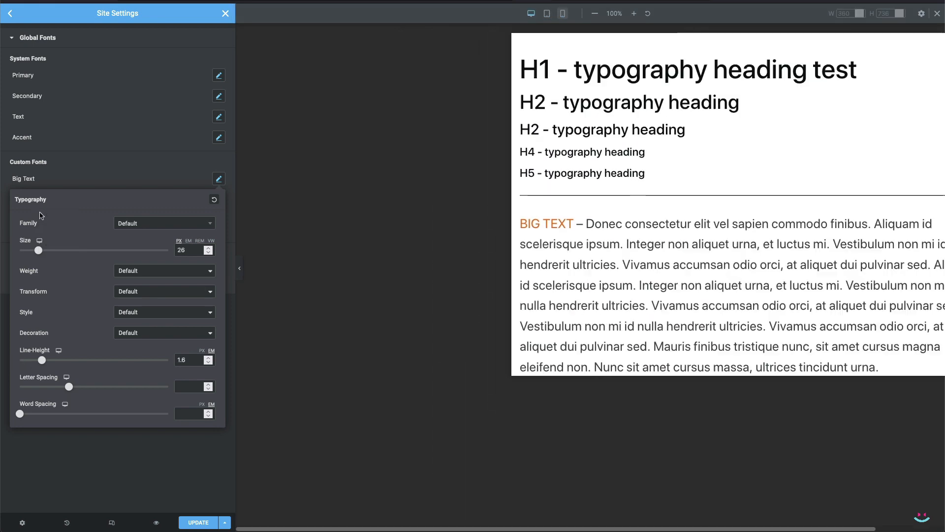
click(10, 12)
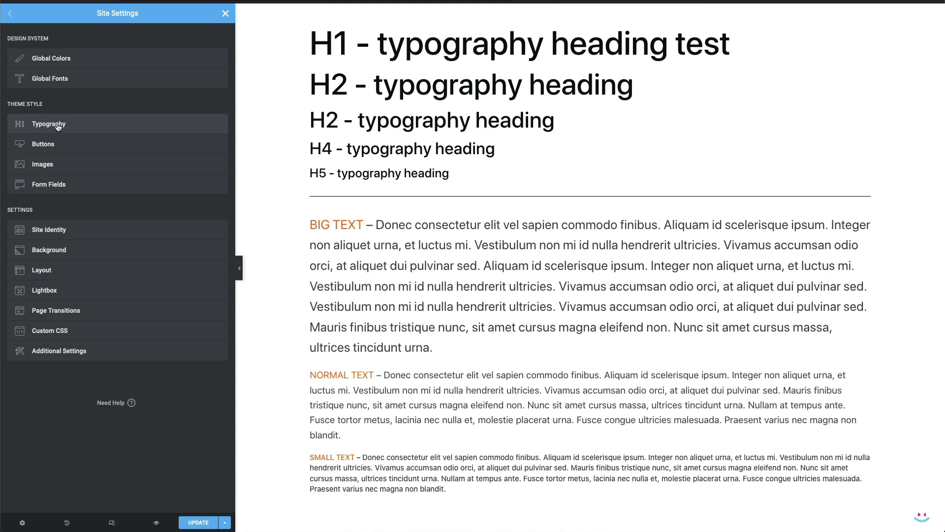
Review theme H1 typography: 4.209 rem on desktop and 3.167 on tablet.
click(49, 124)
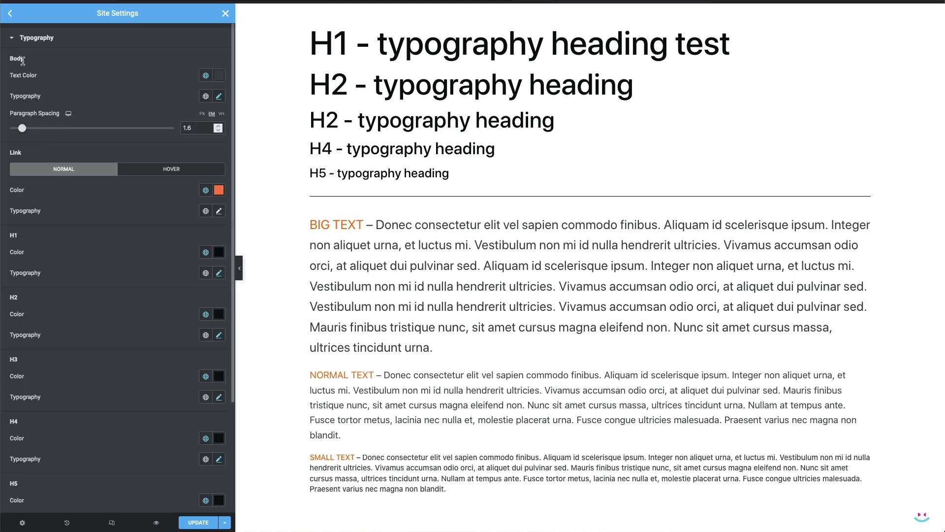
click(219, 95)
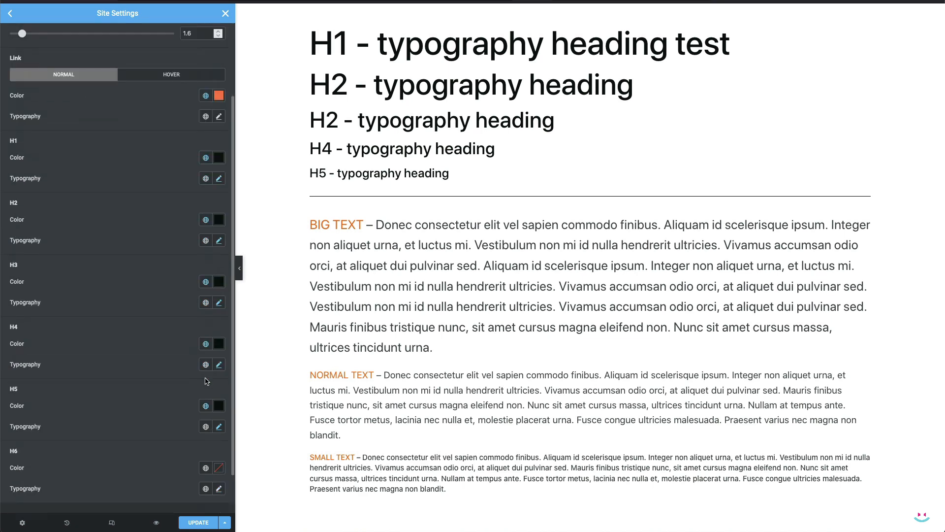
click(218, 178)
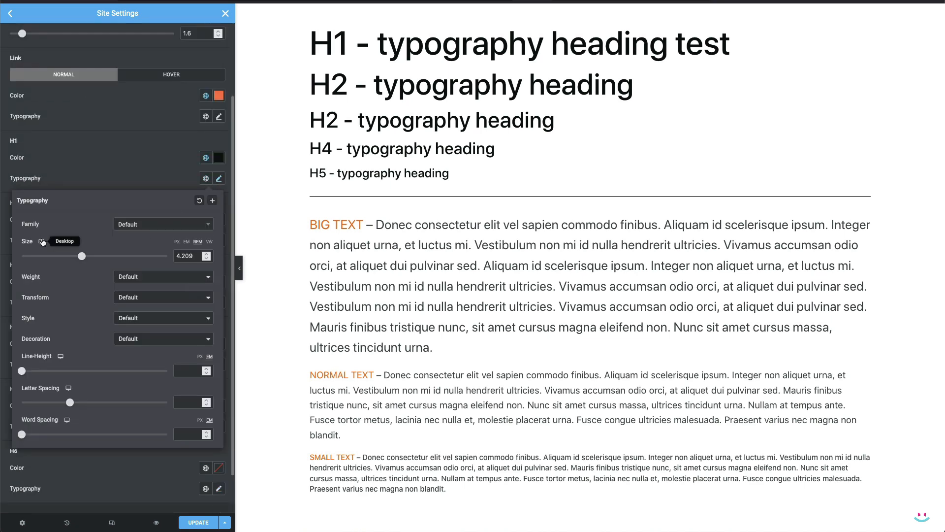
click(547, 13)
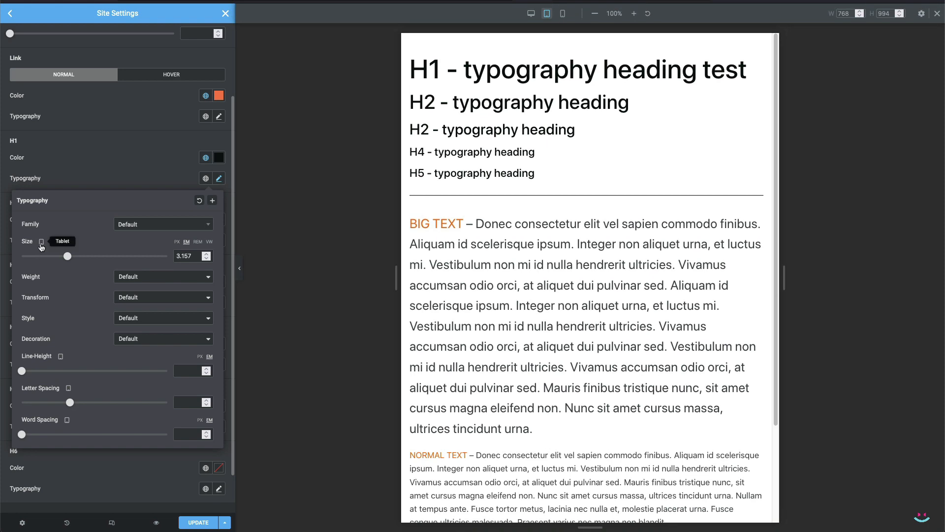
click(563, 12)
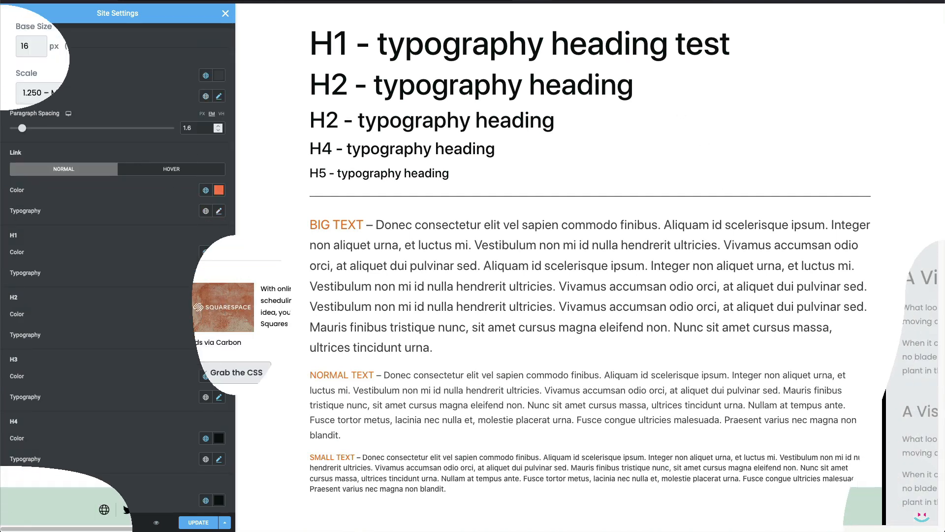
Try scale ratios 1.067 Minor Second, 1.618 Golden Ratio and back to 1.250 Major Third.
click(224, 13)
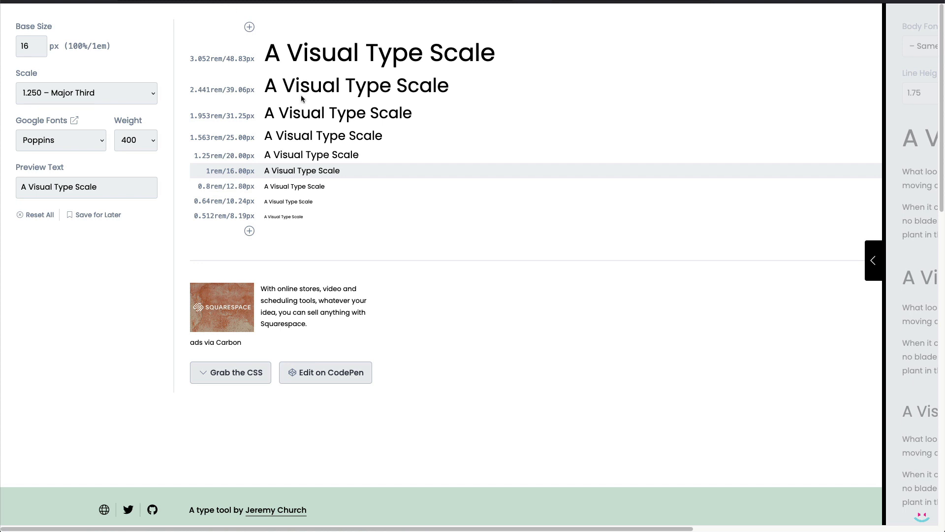
mouse_move(61, 107)
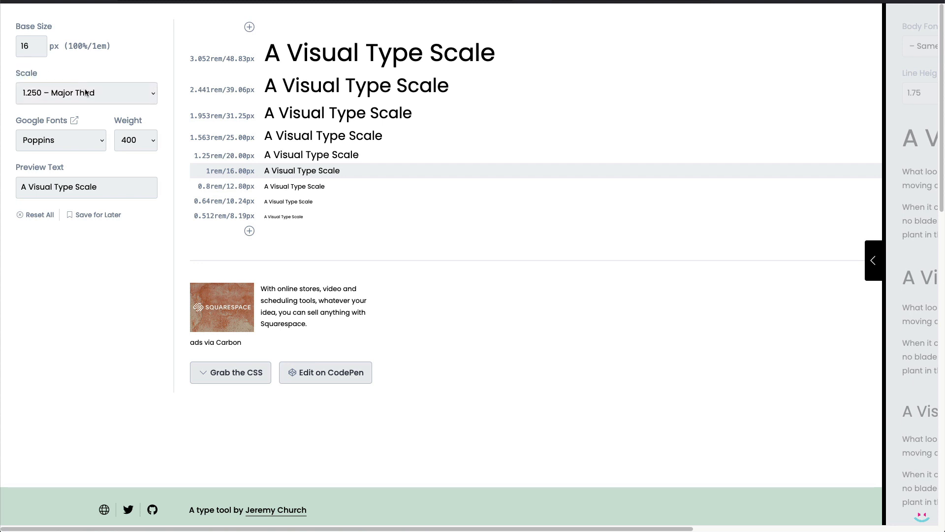
click(87, 92)
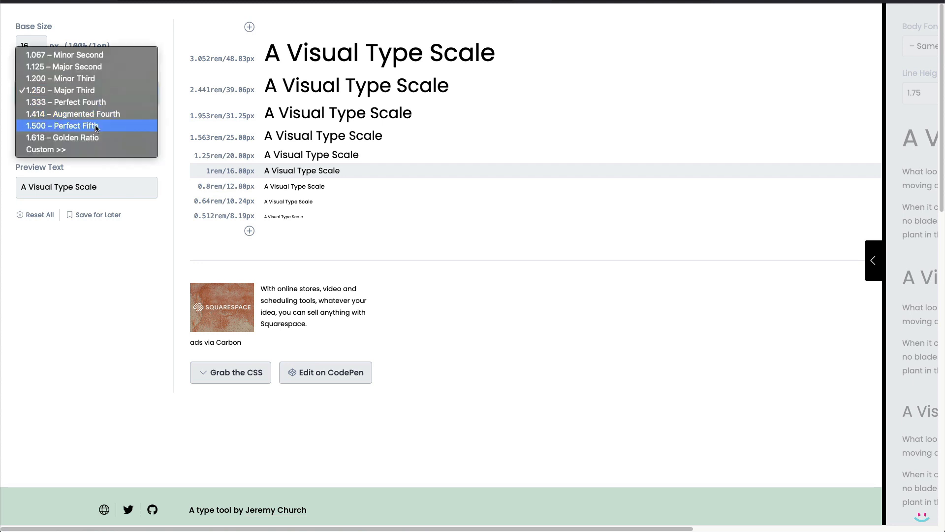
click(63, 55)
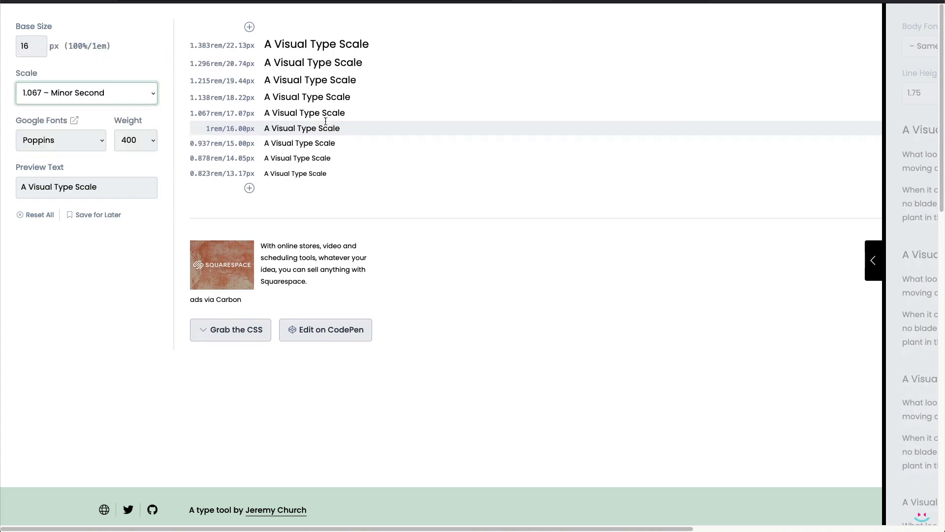
click(86, 92)
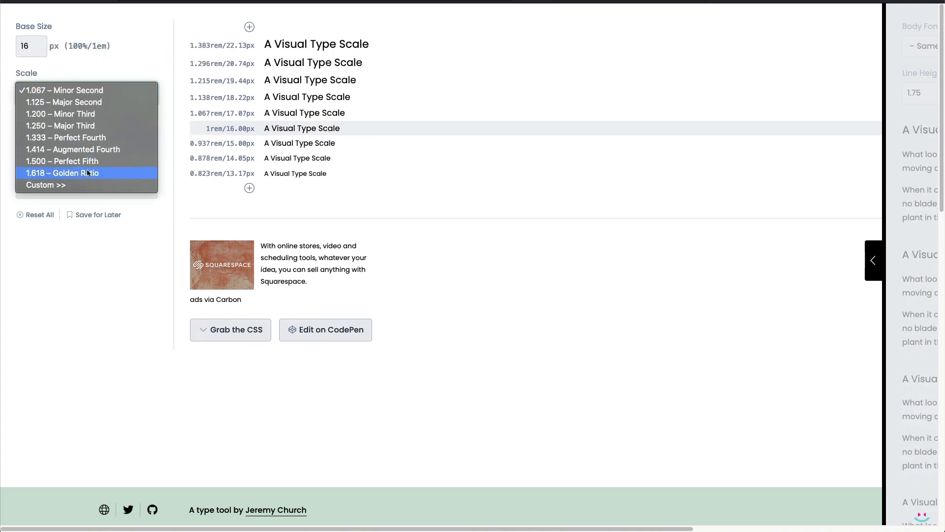
click(63, 174)
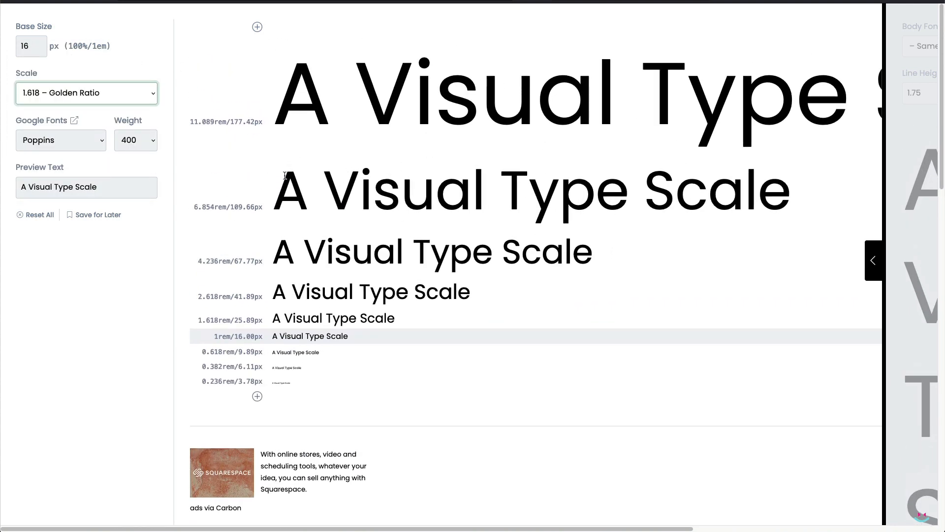
click(87, 93)
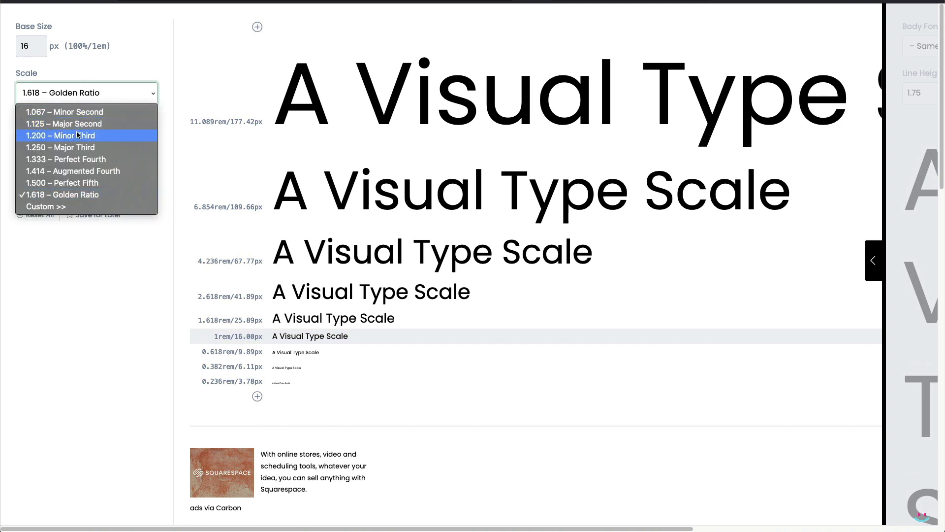
click(61, 148)
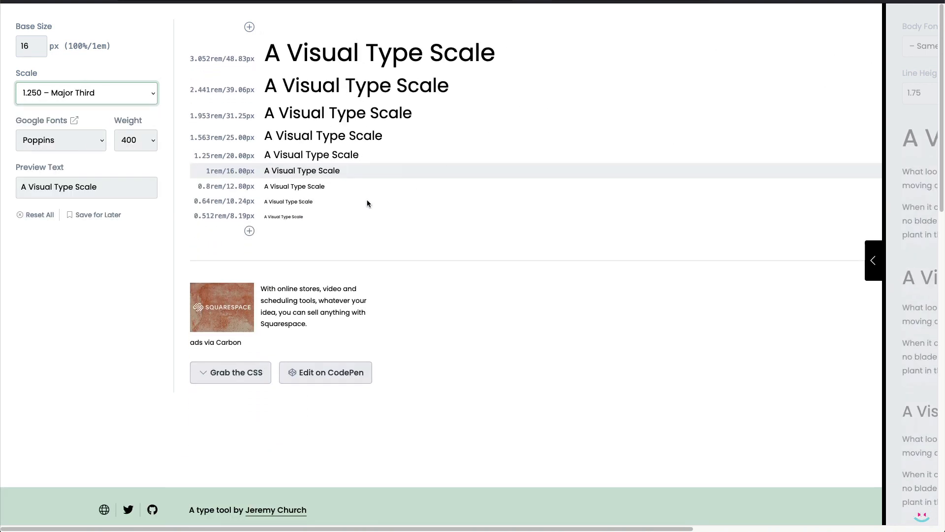
Set the scale to 1.333 Perfect Fourth and show the generated h1–h5 CSS (H1 4.209 rem).
scroll(down, 3)
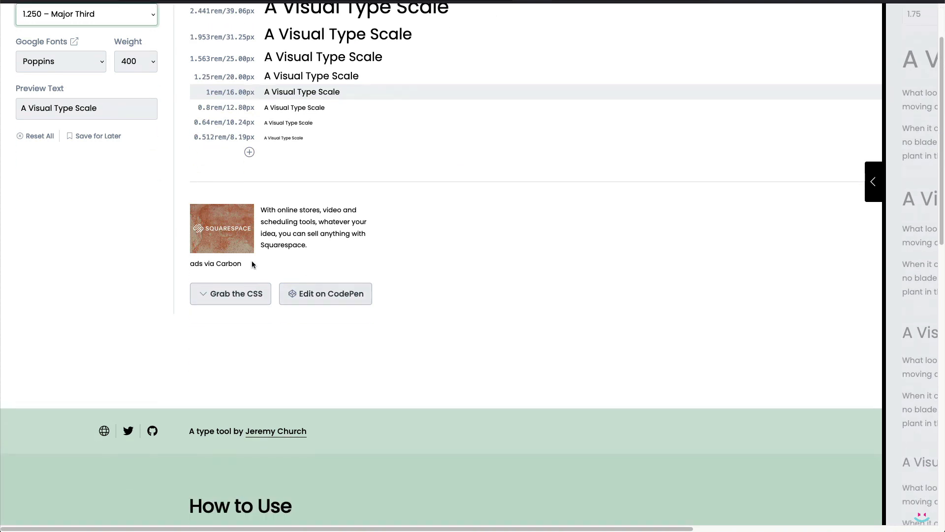
click(231, 294)
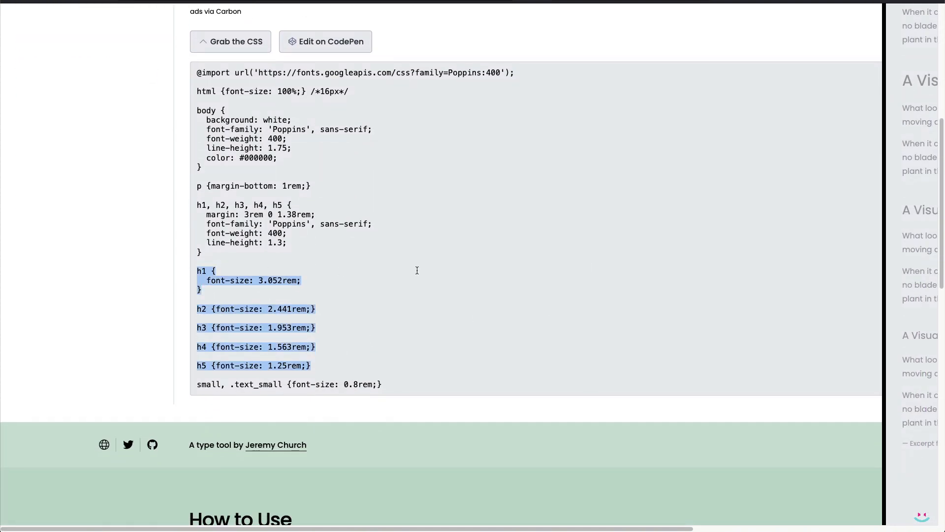
scroll(up, 3)
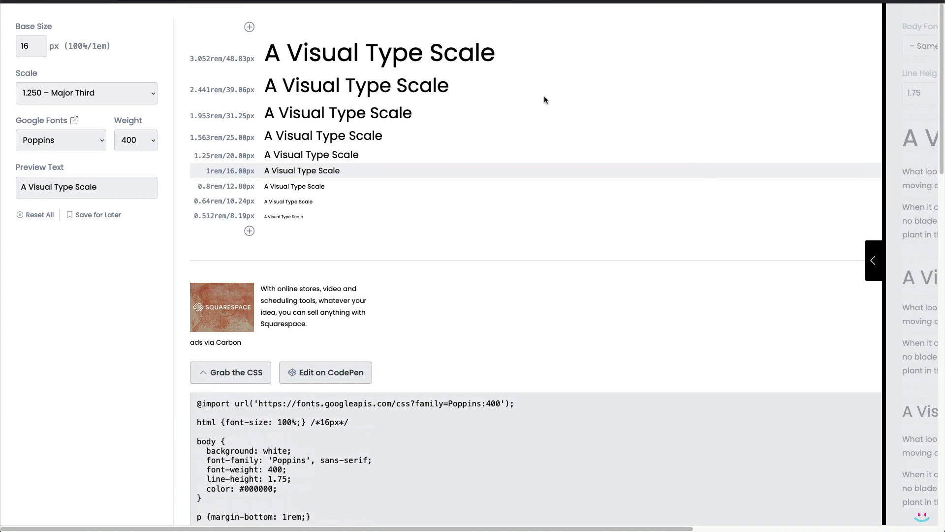
click(86, 92)
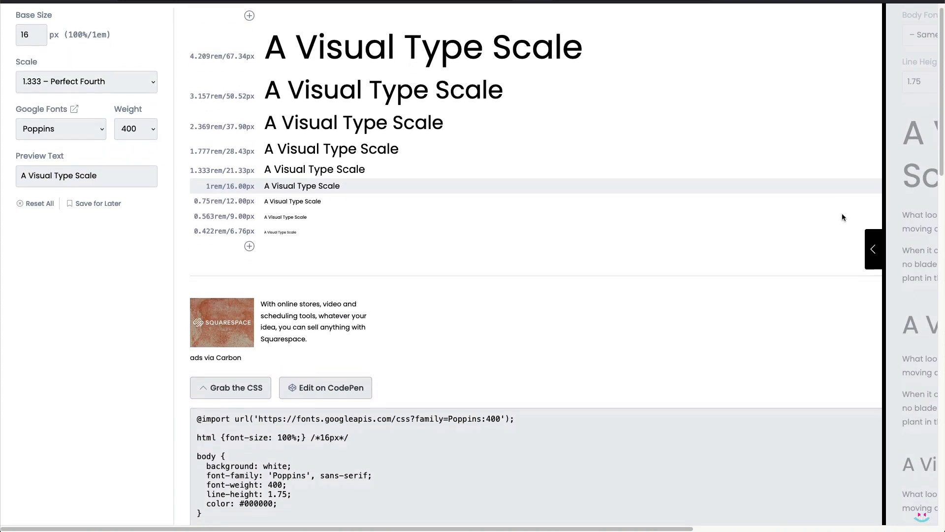
scroll(down, 3)
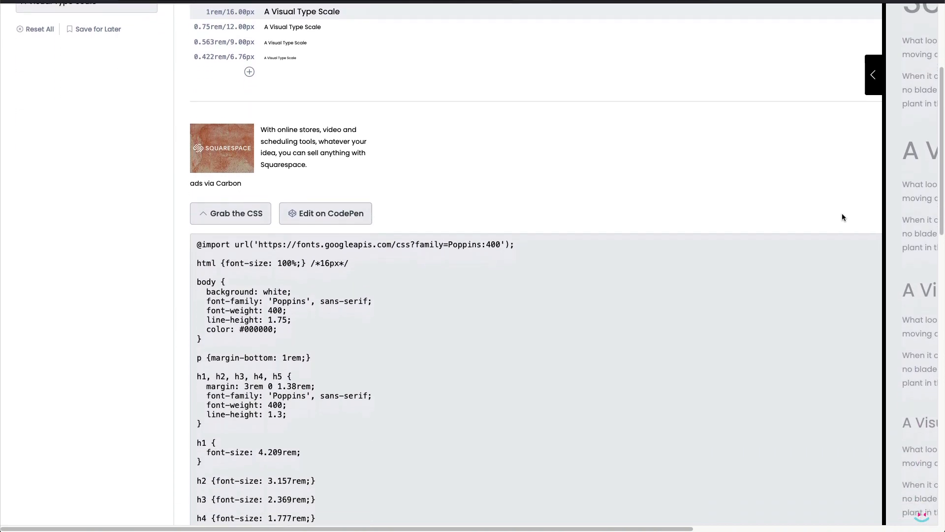
scroll(down, 3)
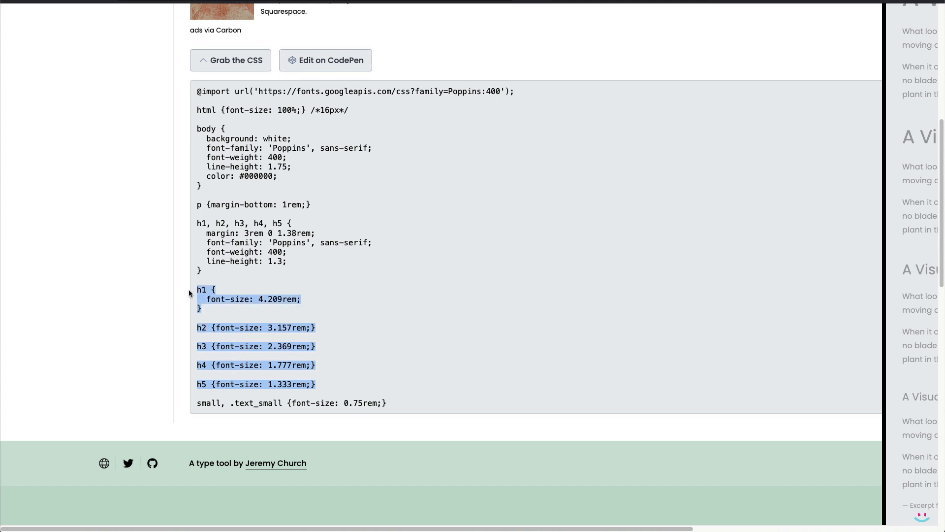
mouse_move(389, 307)
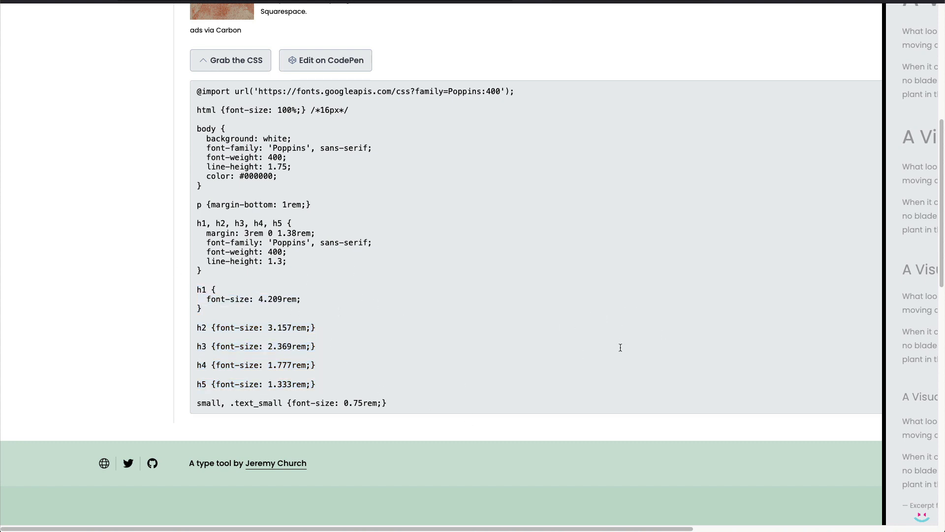
mouse_move(812, 434)
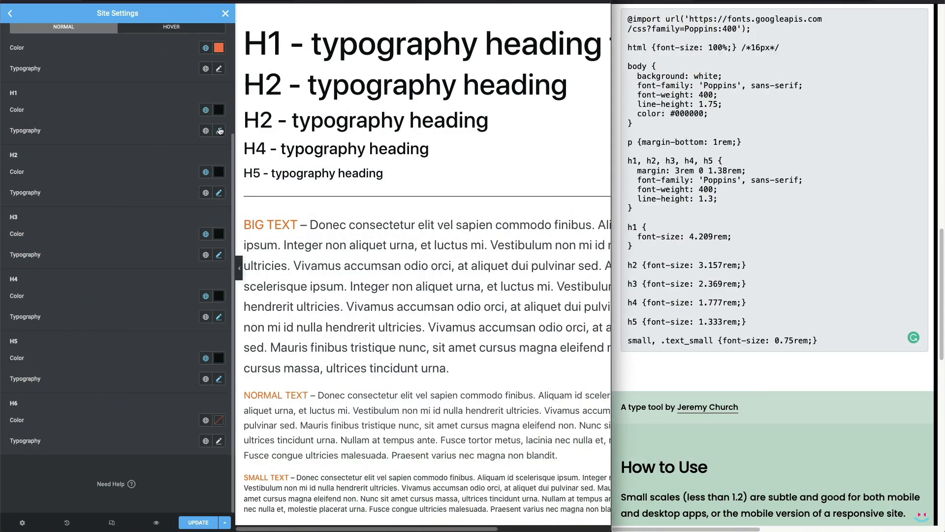
Set H1 size in rem to 4.209 desktop, 3.157 tablet and 2.369 mobile.
click(218, 130)
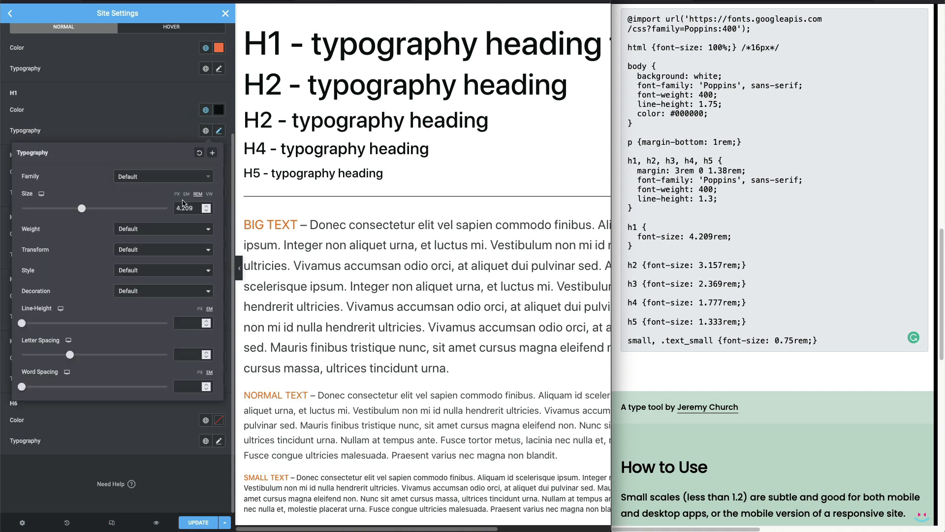
triple_click(189, 207)
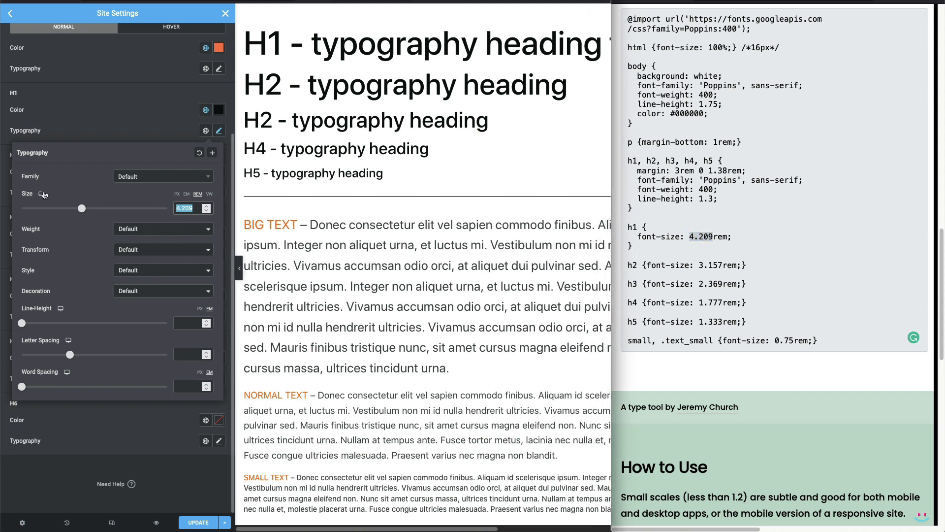
text(3.187)
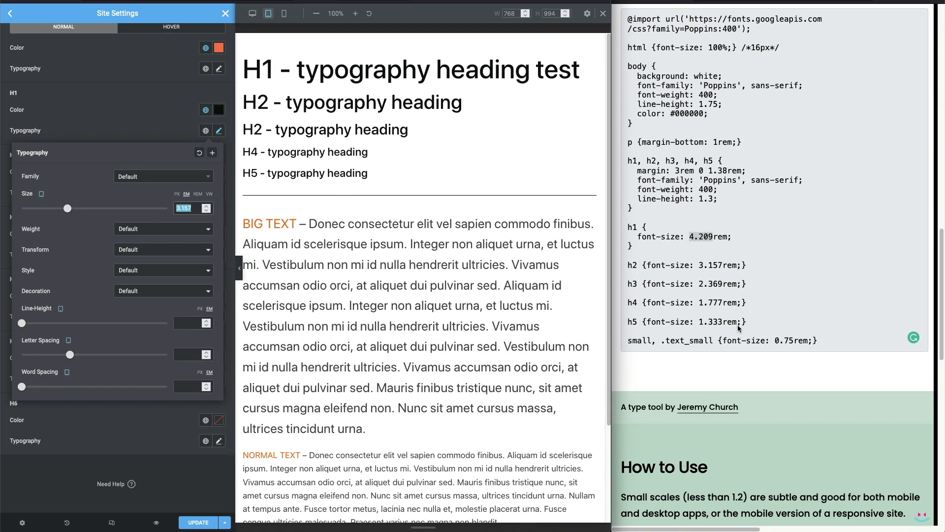
double_click(711, 265)
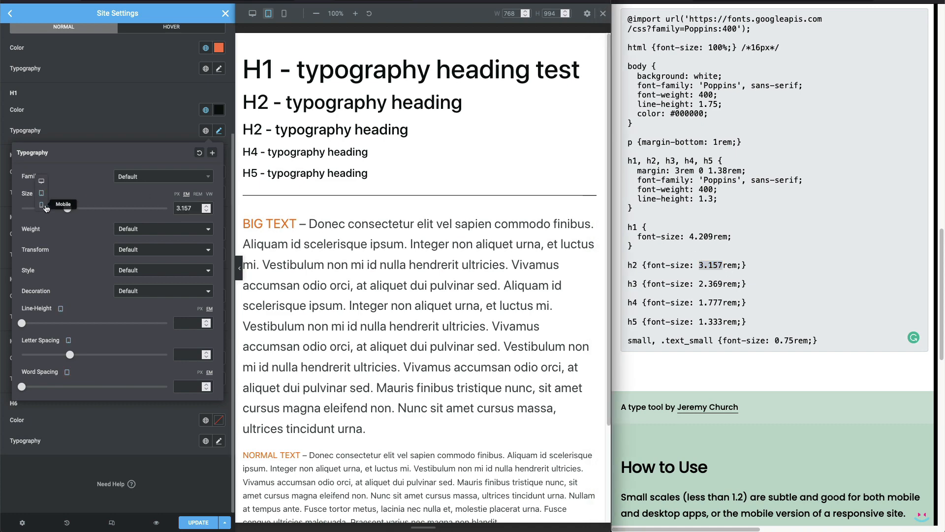
click(283, 12)
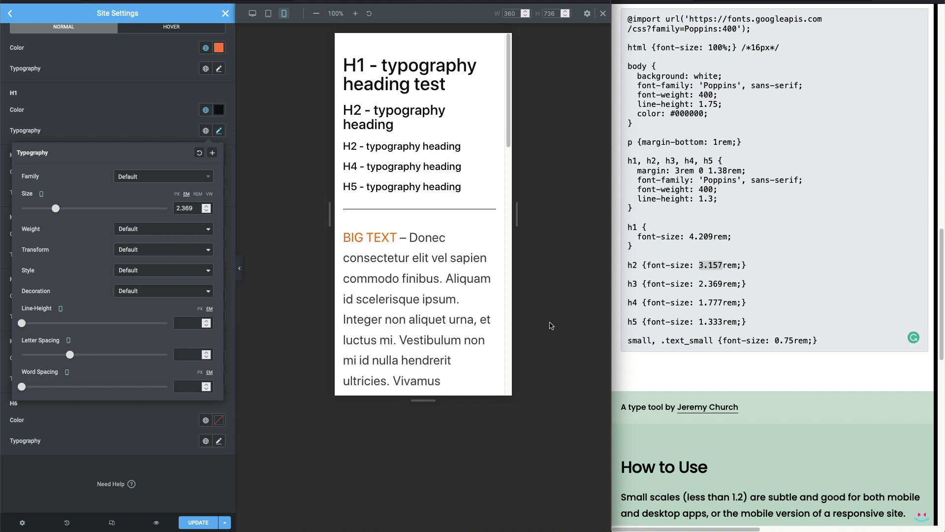
double_click(711, 264)
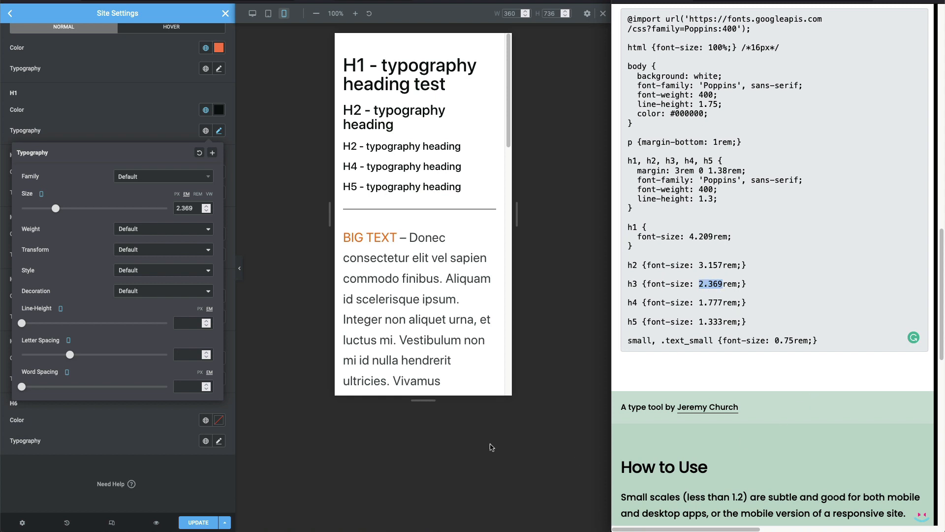
mouse_move(43, 195)
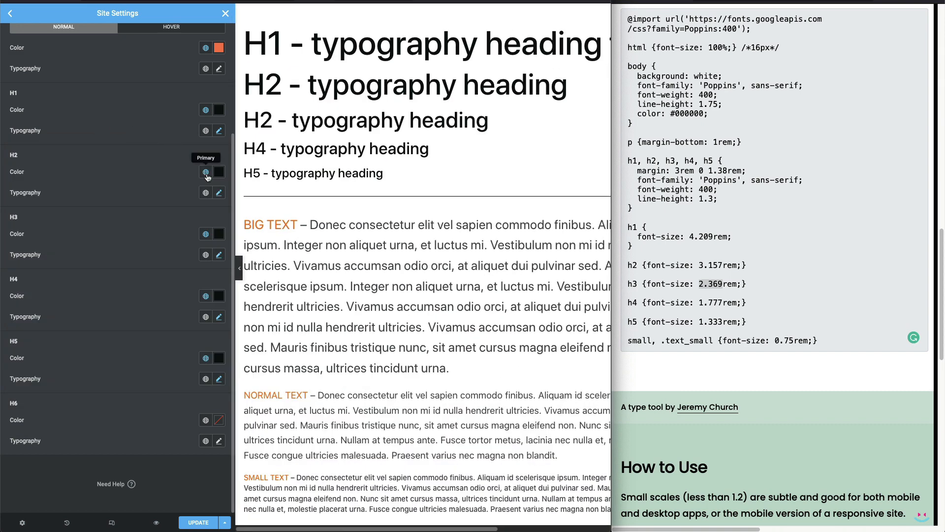
mouse_move(221, 255)
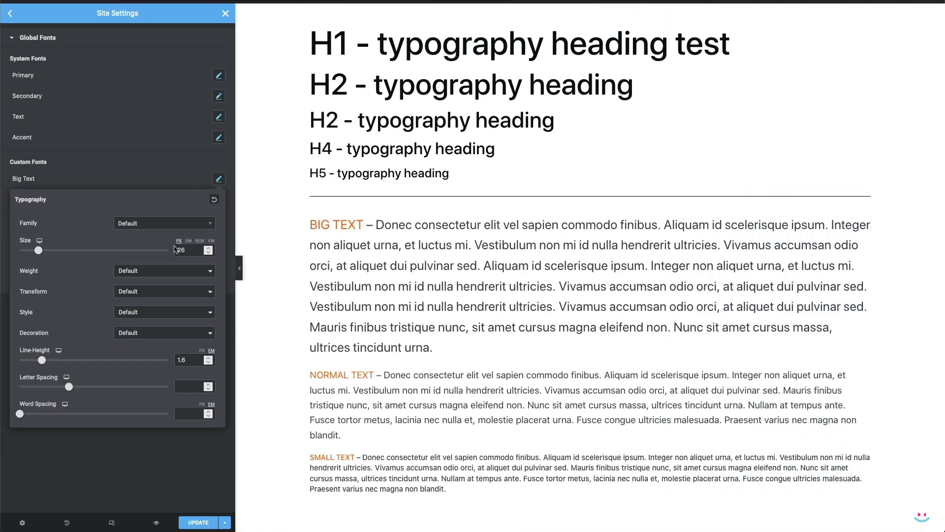
mouse_move(38, 240)
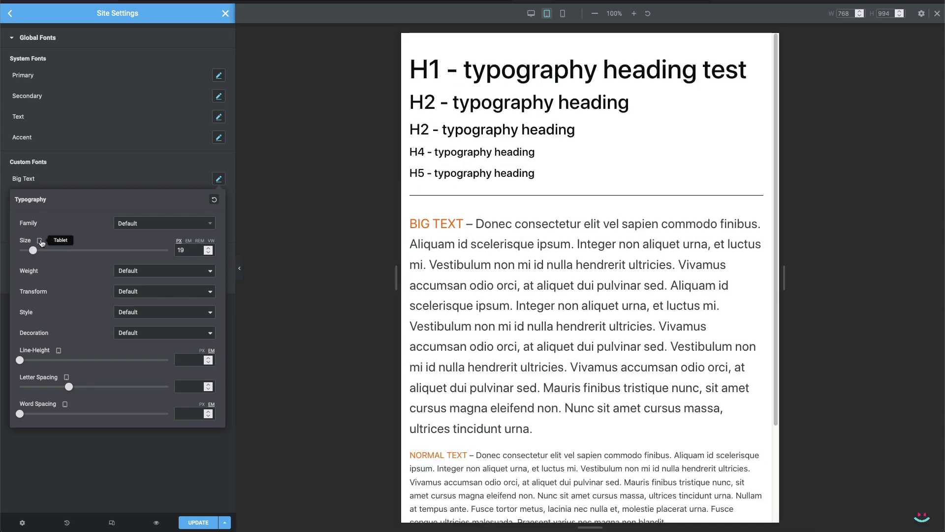
Toggle the Big Text size between tablet (19 px) and desktop (26 px).
click(562, 13)
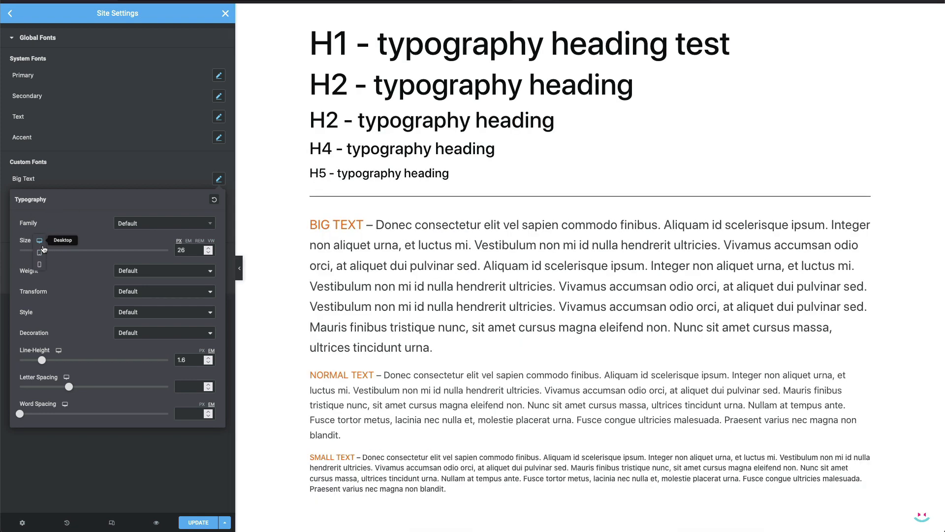
click(284, 12)
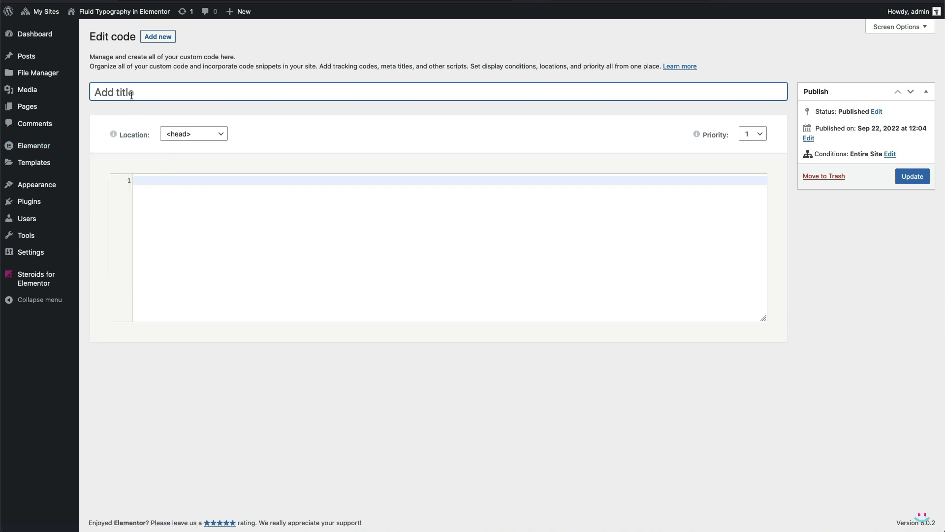
Name the snippet SitewideCSS, keep location <head> and set priority 10.
text(Sitewide)
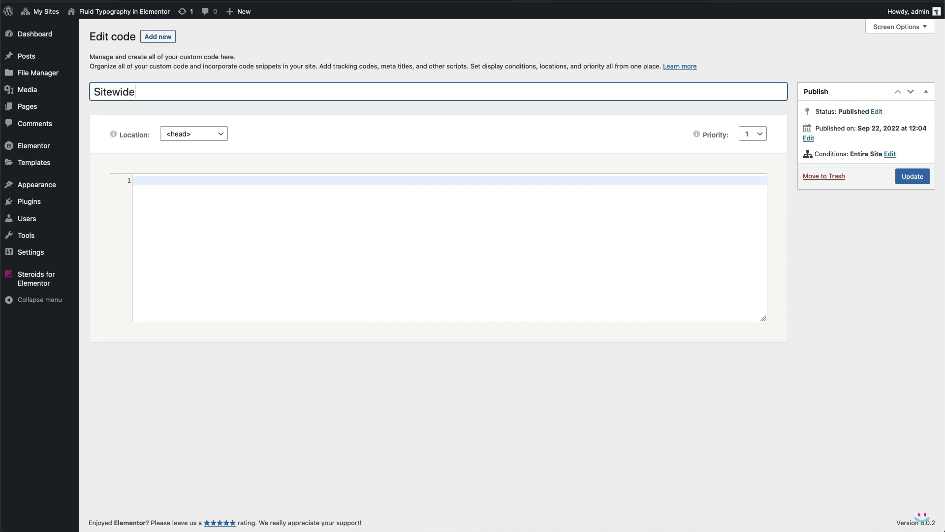
text(CSS)
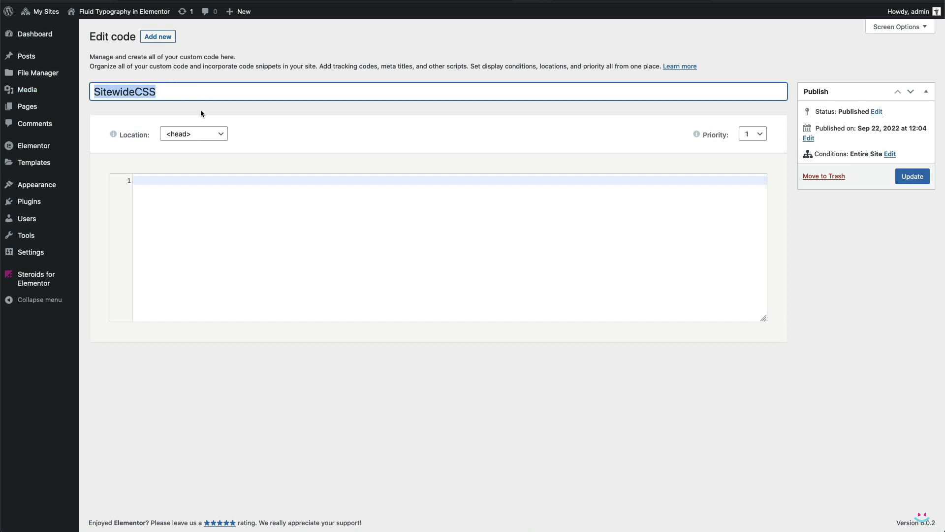
click(193, 133)
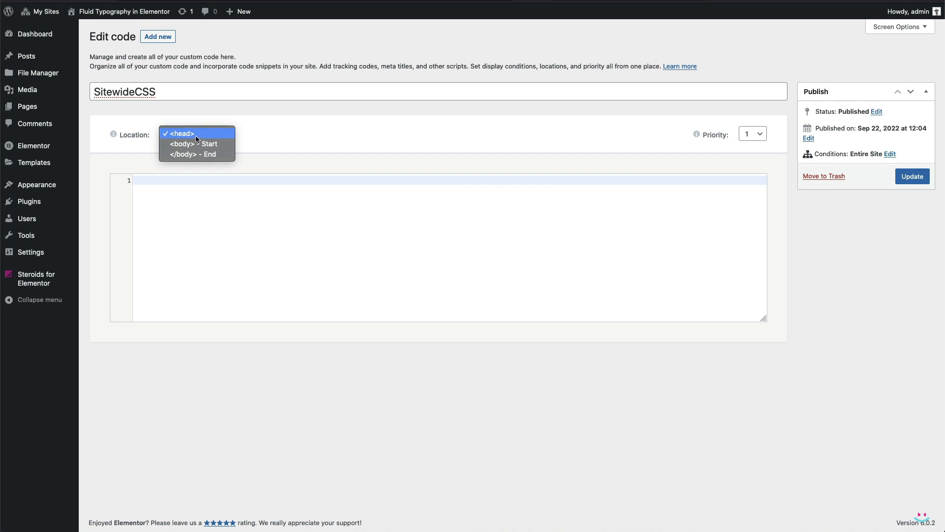
click(183, 133)
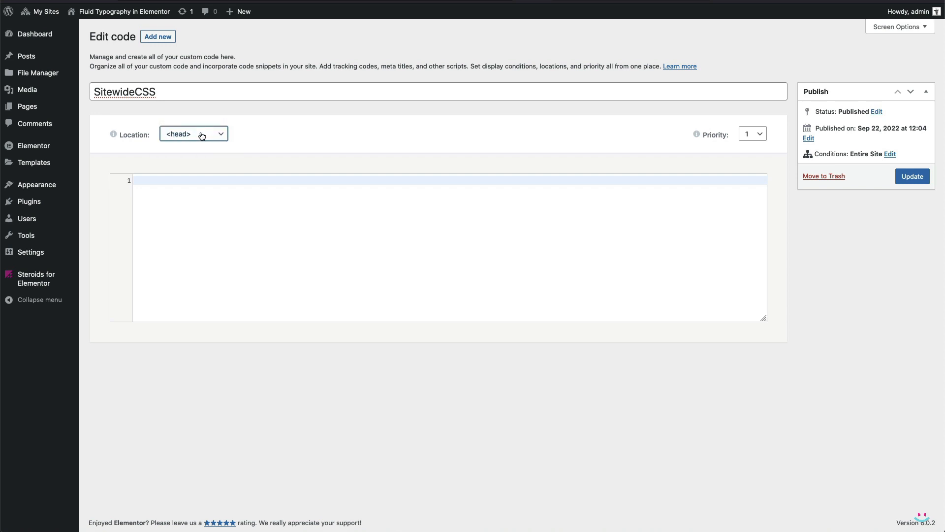
mouse_move(551, 189)
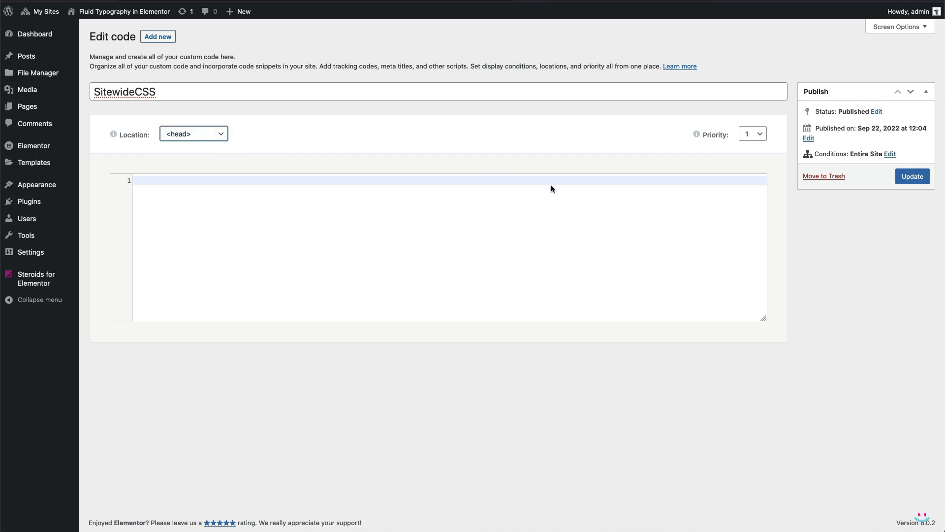
click(751, 133)
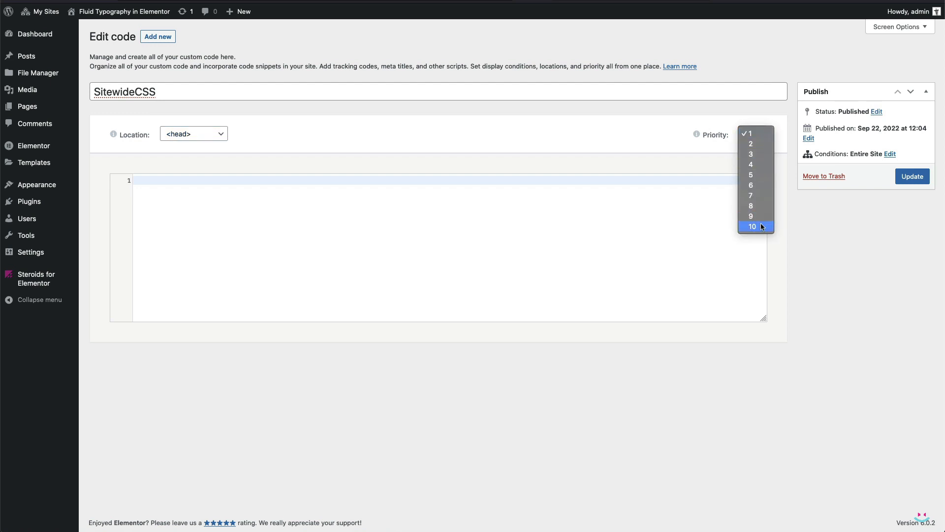
click(751, 226)
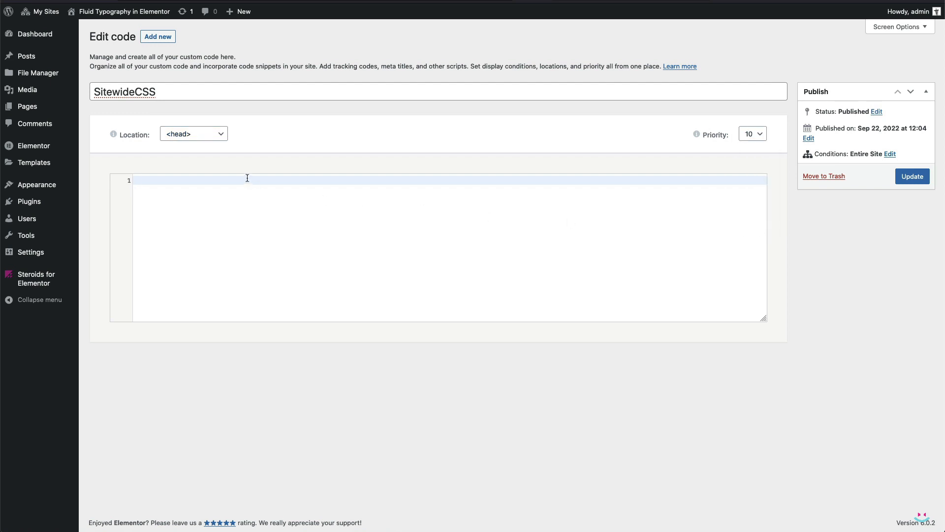
Start a <style> block for the h1–h5 rules.
text(<s)
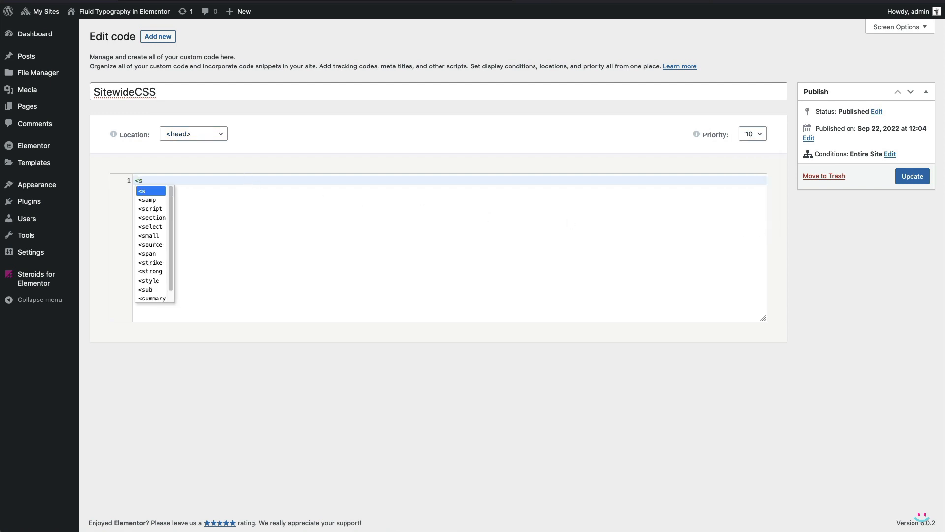
click(148, 280)
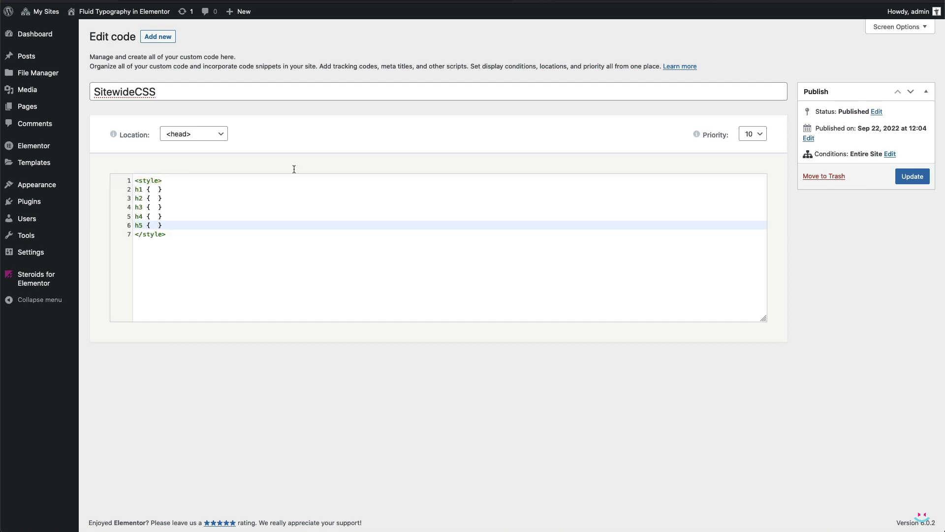
key(Enter)
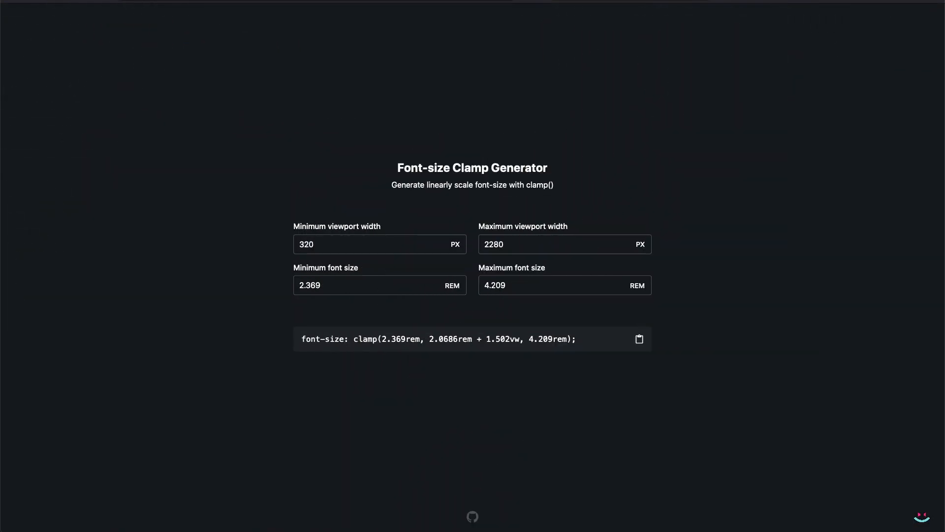
mouse_move(633, 135)
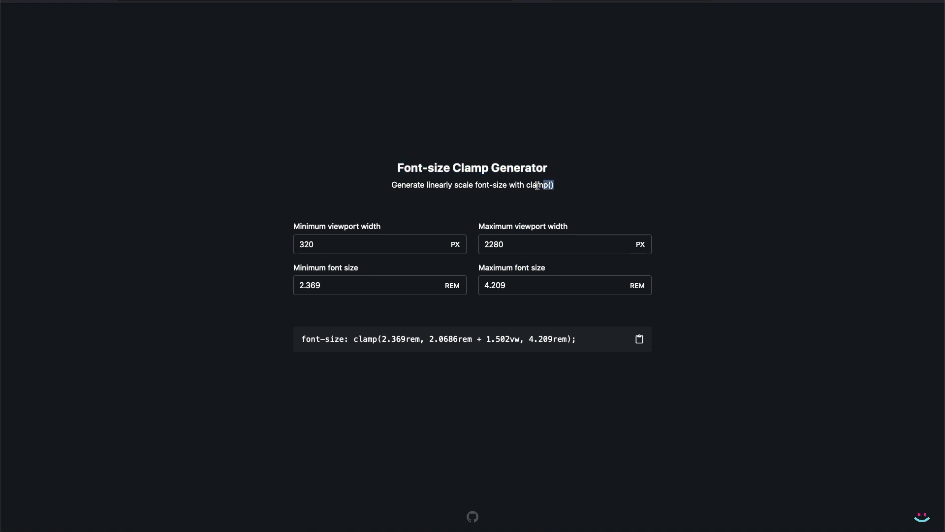
mouse_move(615, 184)
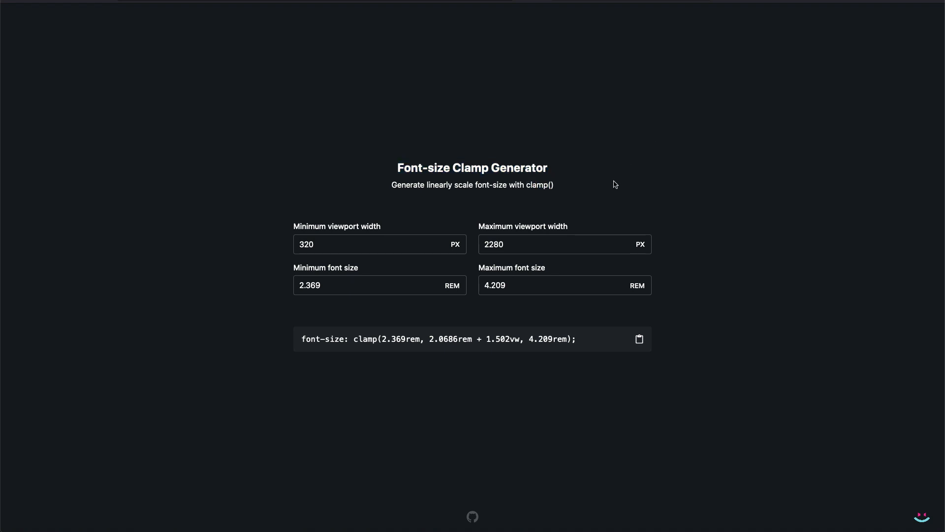
mouse_move(774, 138)
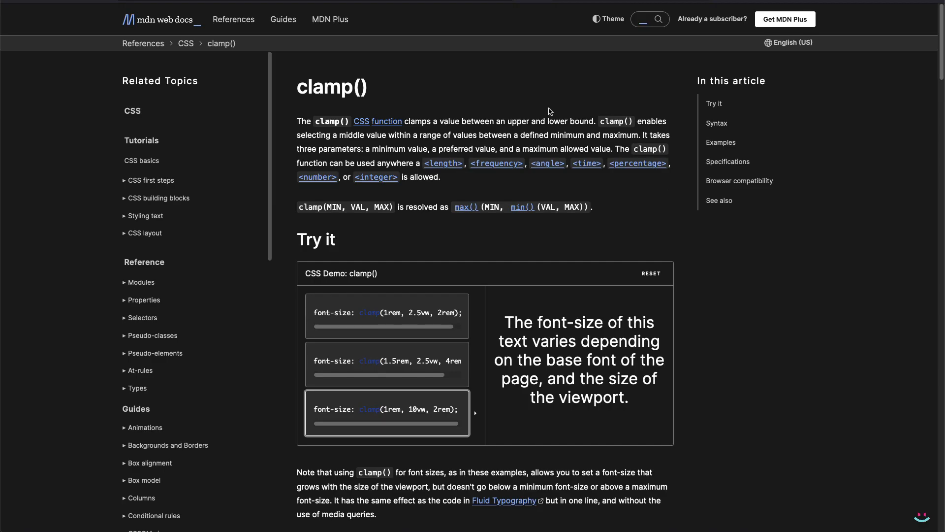
scroll(down, 3)
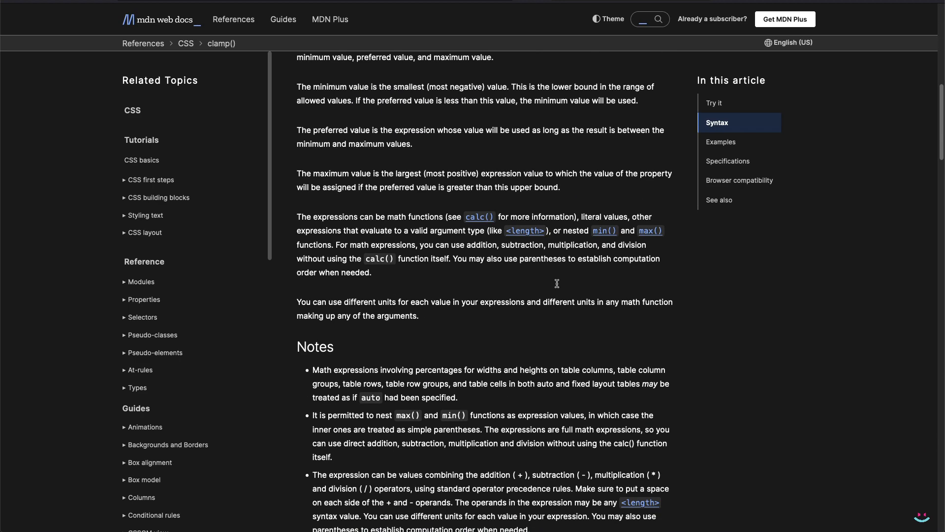
scroll(up, 3)
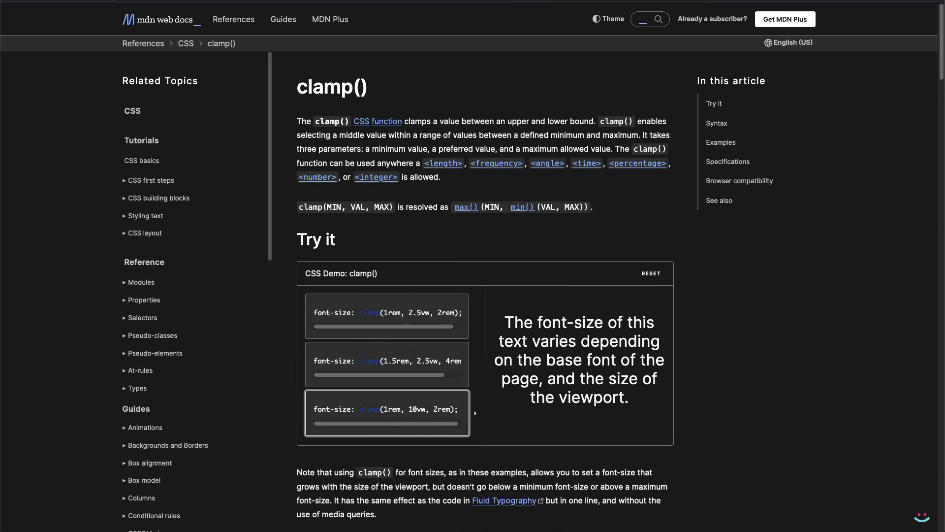
click(503, 500)
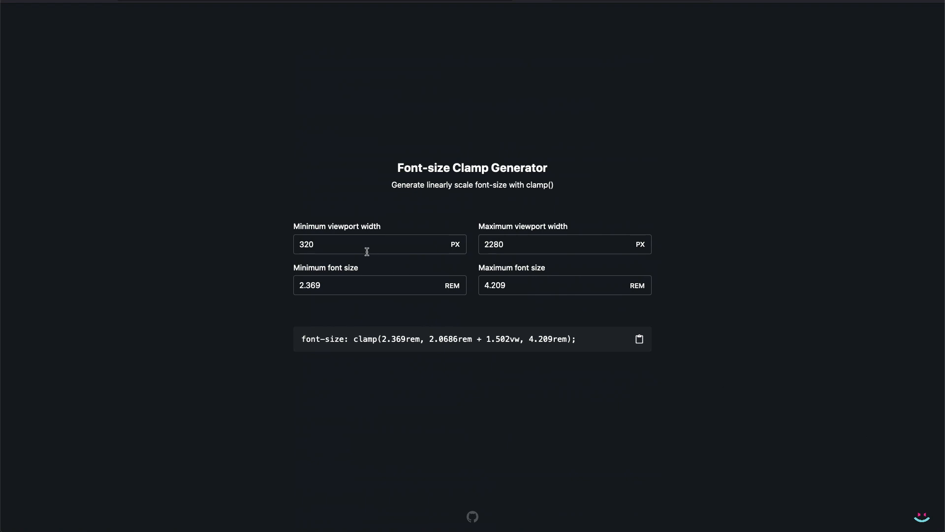
mouse_move(764, 326)
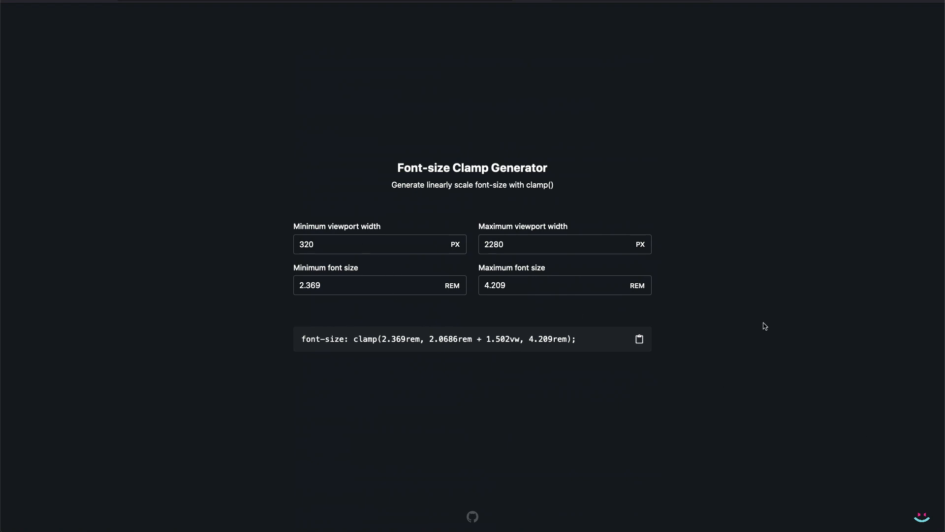
mouse_move(355, 277)
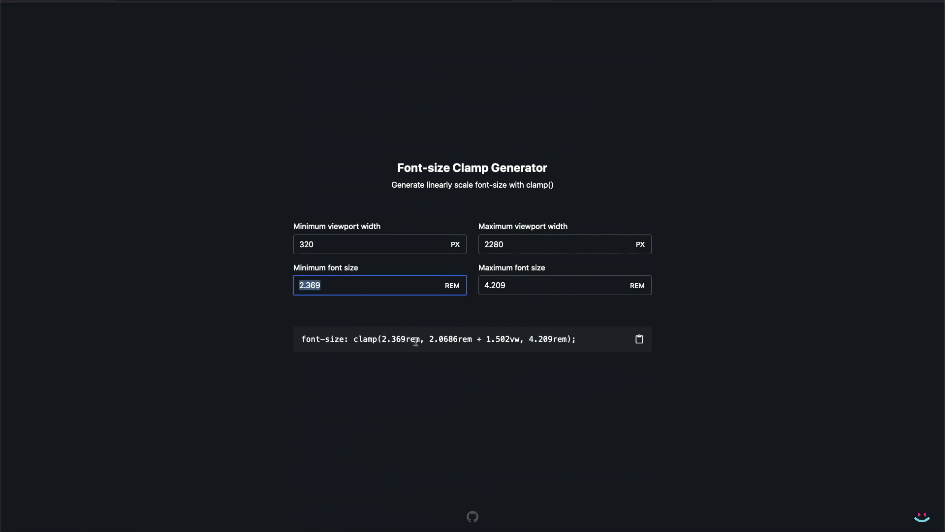
mouse_move(482, 316)
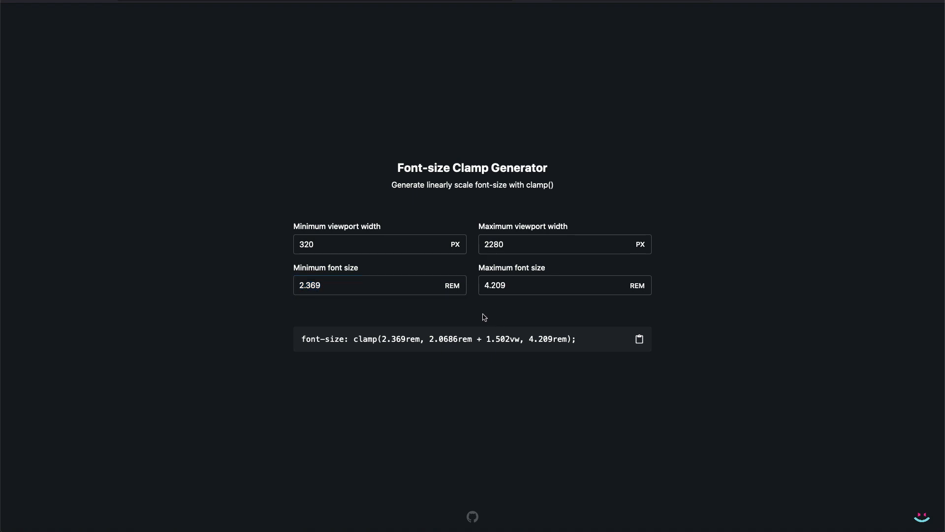
mouse_move(515, 334)
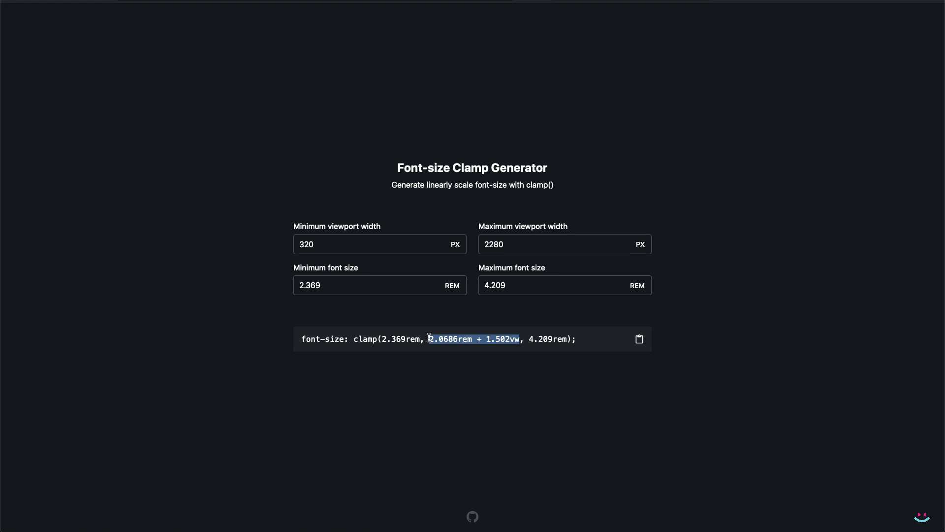
Check the viewport and size fields and copy clamp(2.369rem, 2.0686rem + 1.502vw, 4.209rem).
click(379, 245)
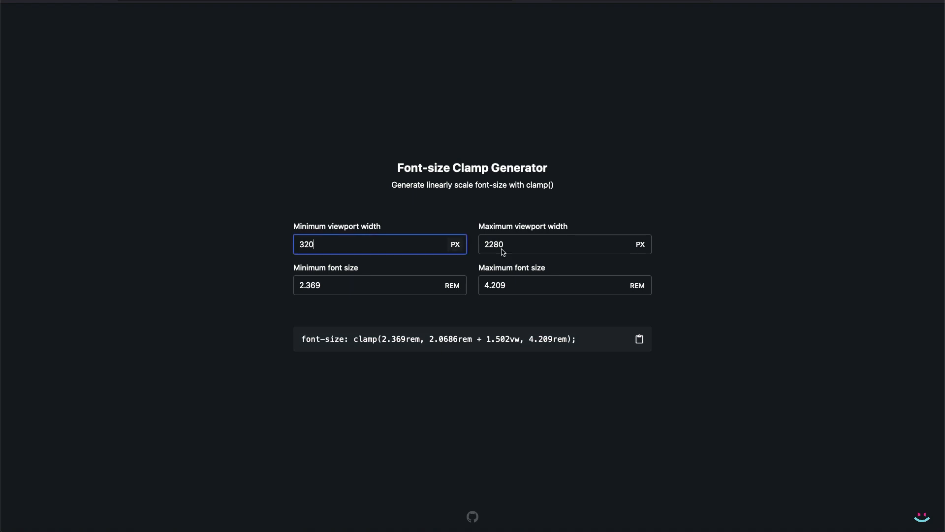
click(379, 286)
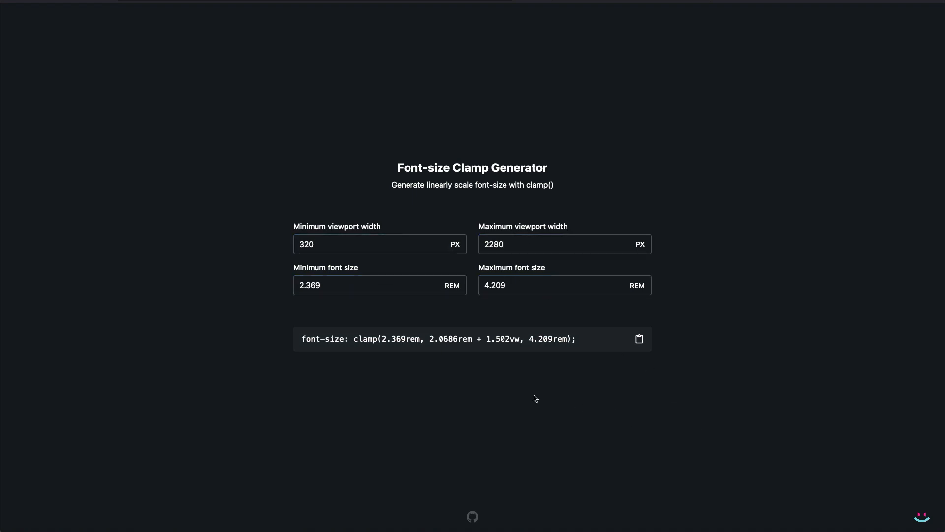
double_click(541, 338)
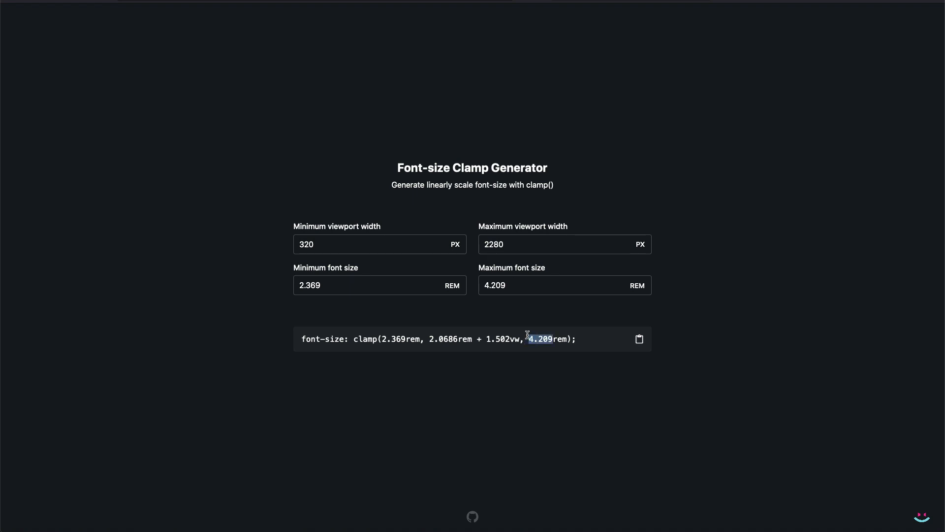
triple_click(439, 338)
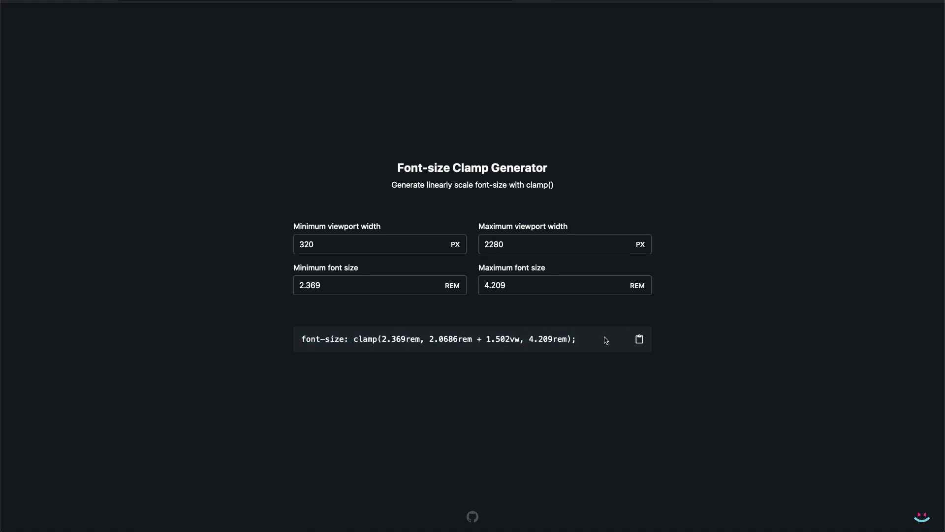
click(639, 339)
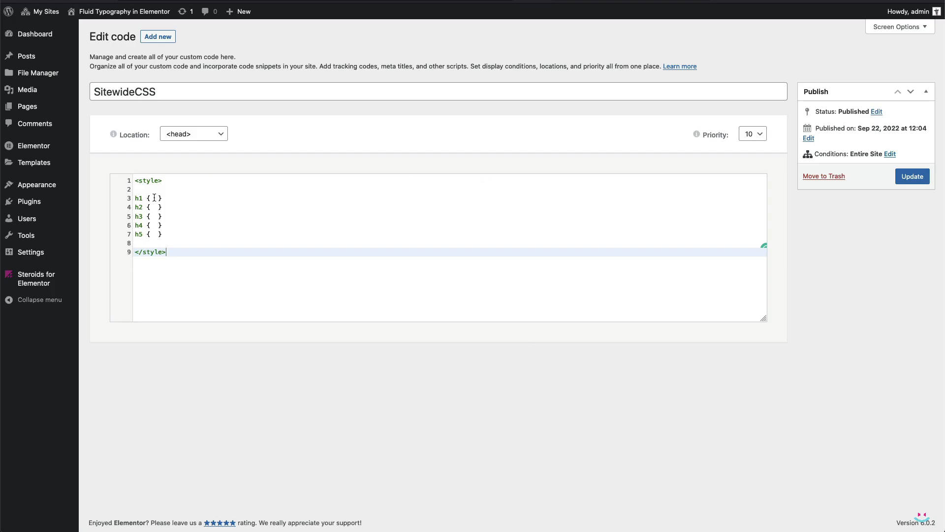
Give h1 font-size: clamp(2.369rem, 2.0686rem + 1.502vw, 4.209rem).
text(font-size: clamp(2.369rem, 2.0686rem + 1.502vw, 4.209rem);)
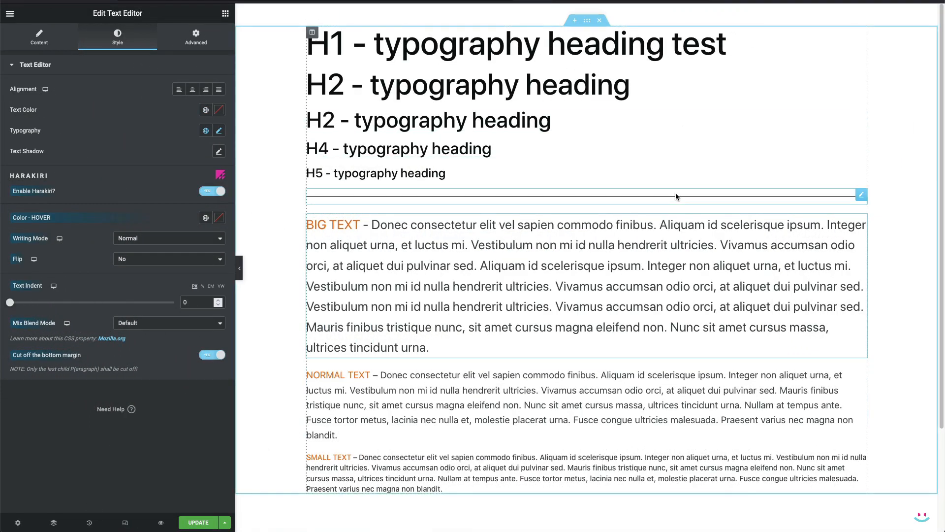
mouse_move(367, 452)
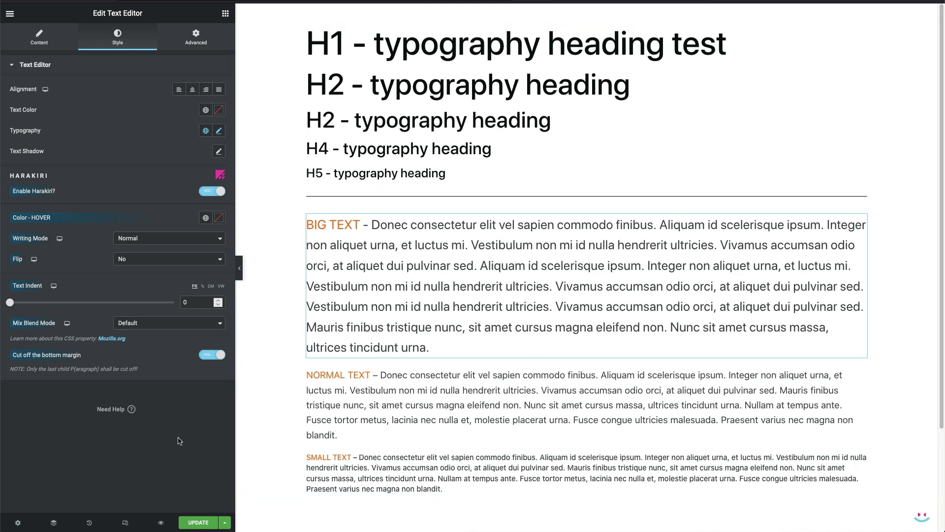
Inspect the H1 heading in the browser's developer tools.
click(644, 48)
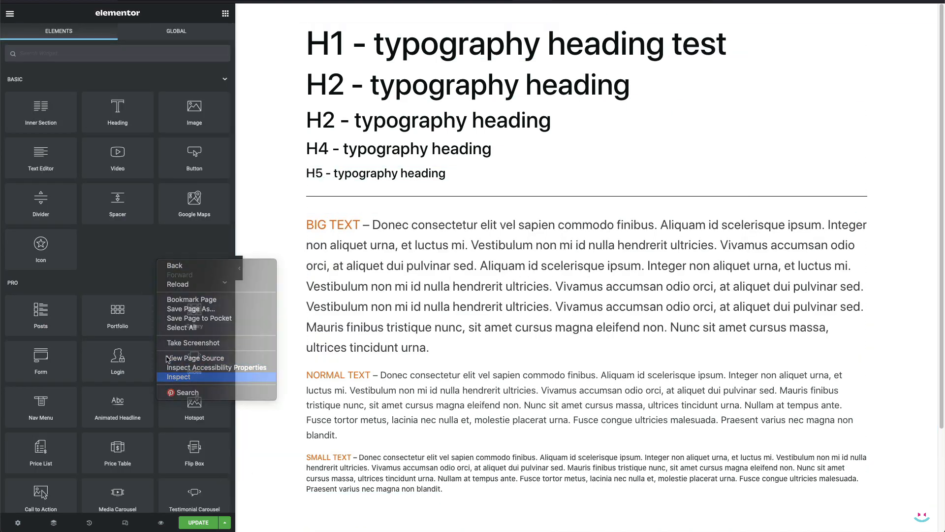
click(178, 376)
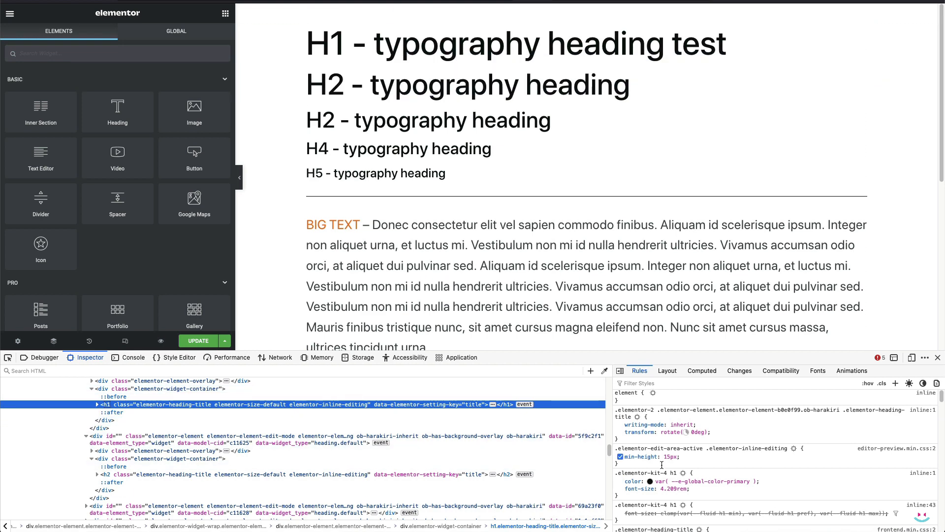
scroll(down, 3)
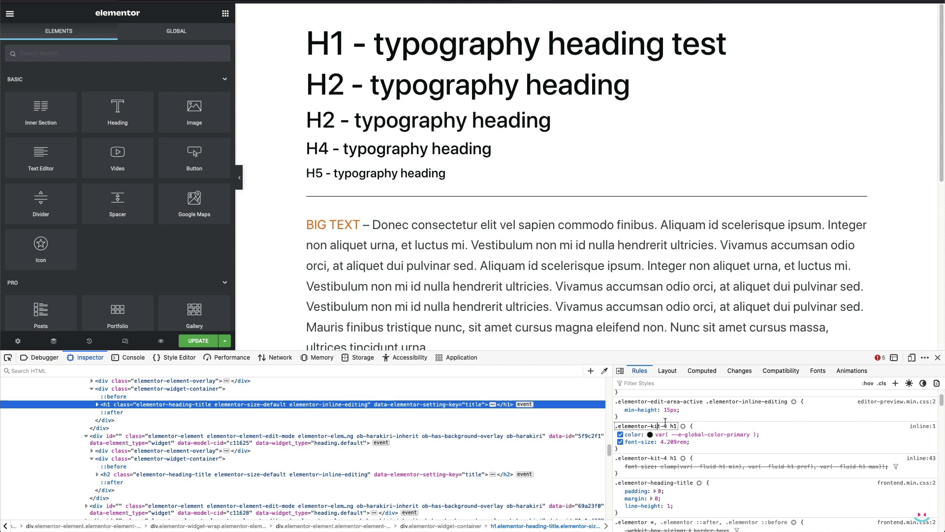
double_click(645, 425)
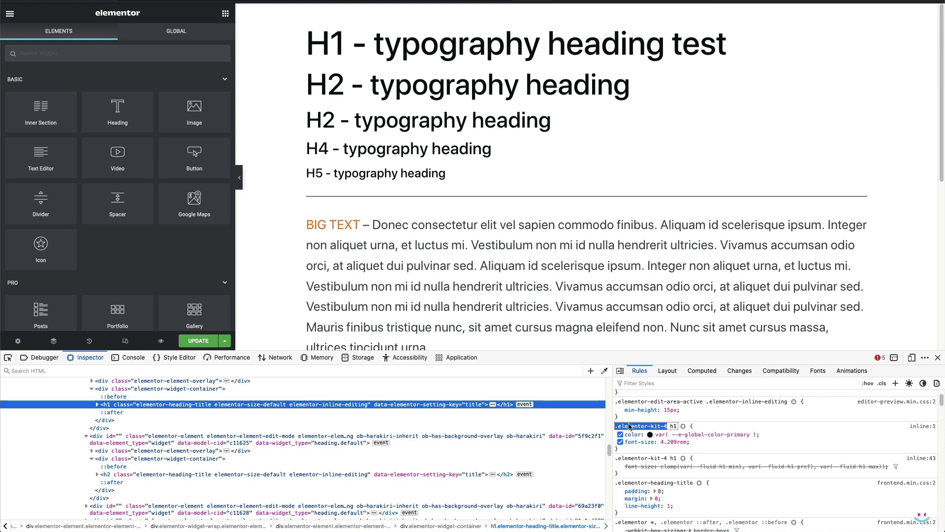
click(398, 148)
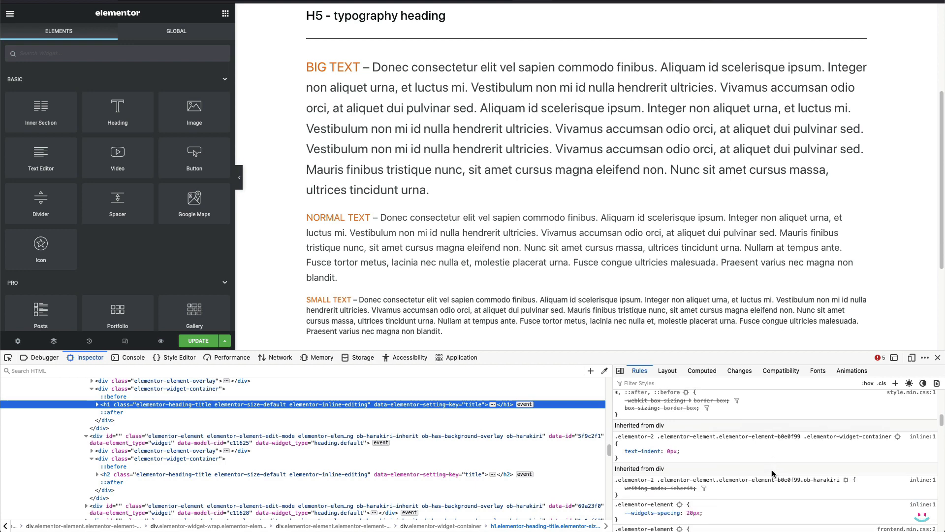
Scroll to the inherited .elementor-kit-4 rule and select the 26px global typography font-size variable.
scroll(down, 3)
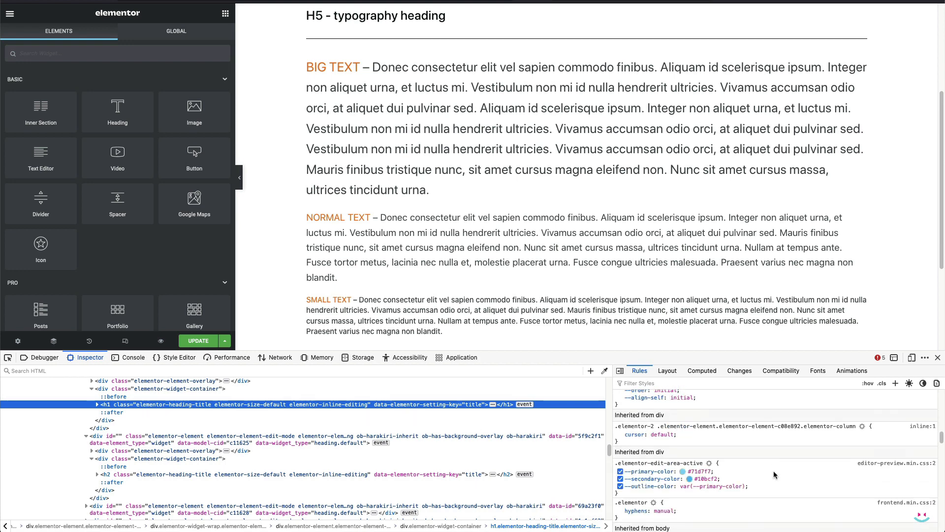
scroll(down, 3)
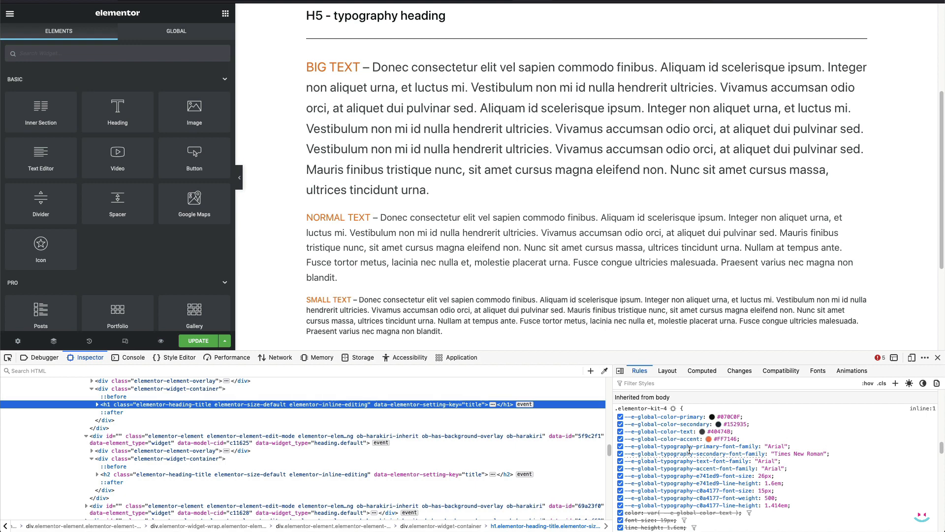
click(687, 446)
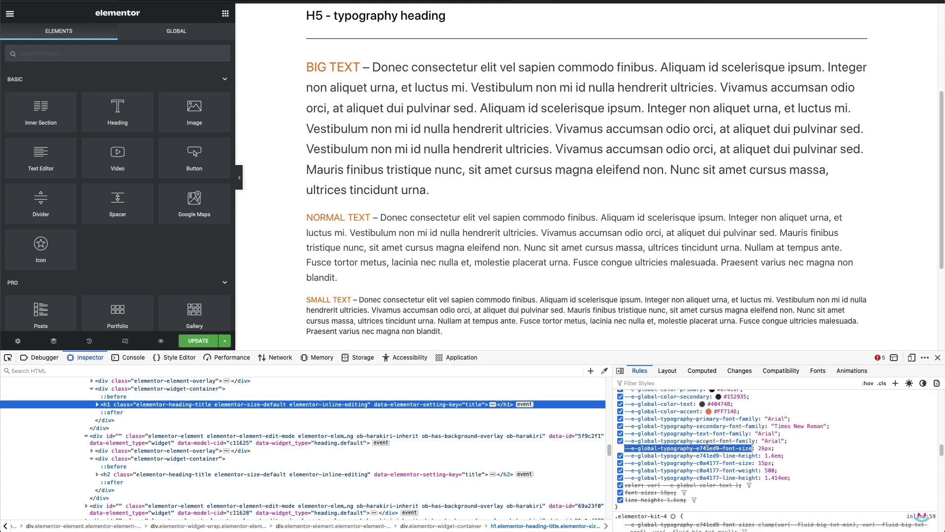
click(688, 463)
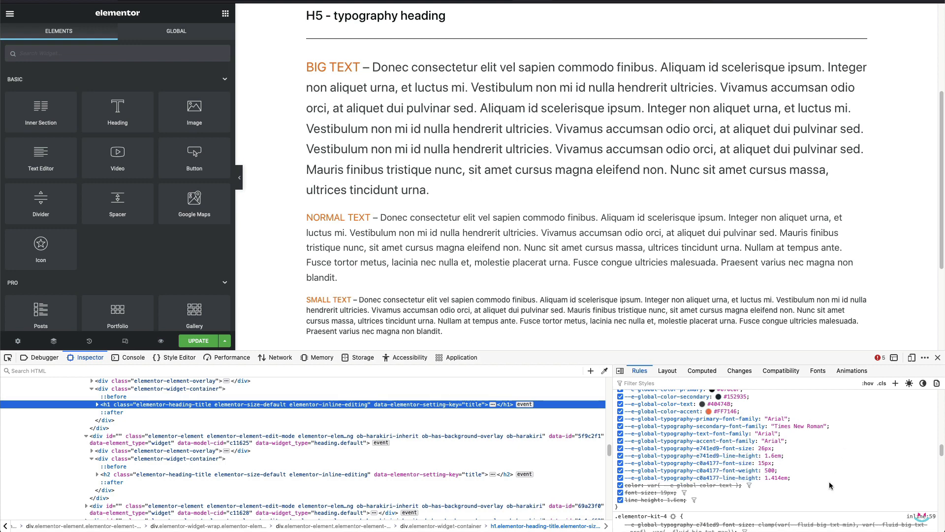
scroll(up, 3)
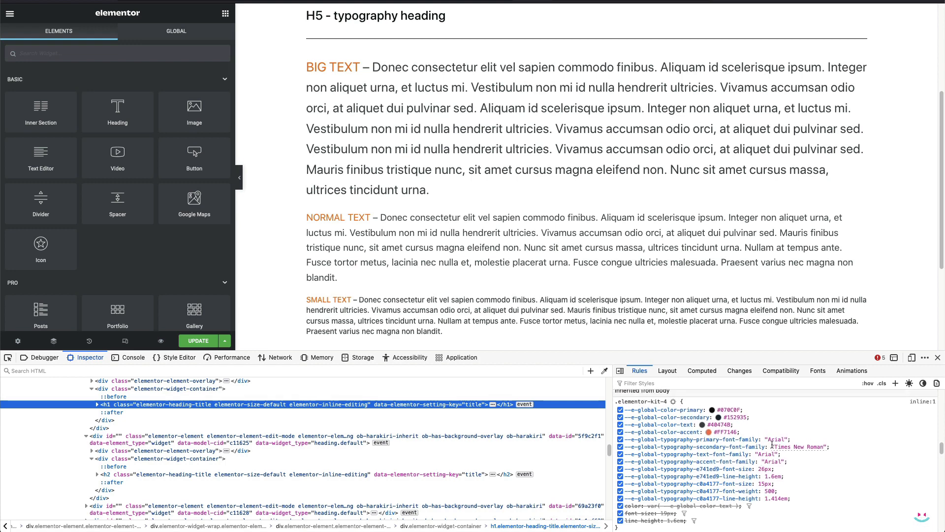
scroll(down, 3)
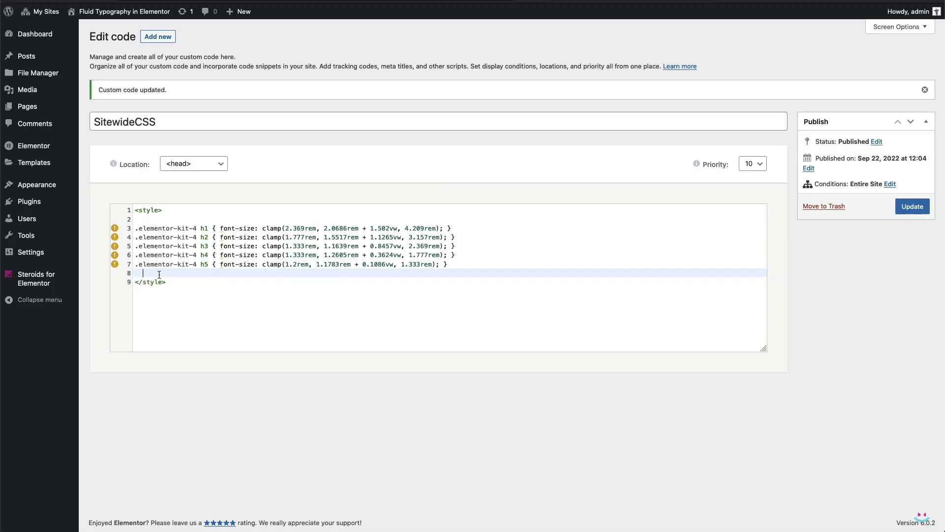
Write a .elementor-kit-4 { } rule with /* big text */ and /* small text */ commented variables, values emptied.
text(.elementor-kit-4 {)
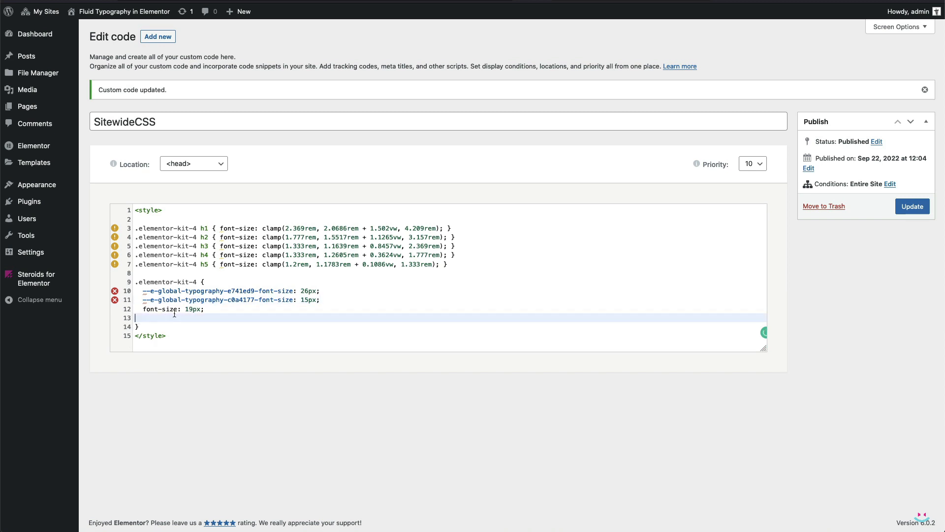
text(/* b*/)
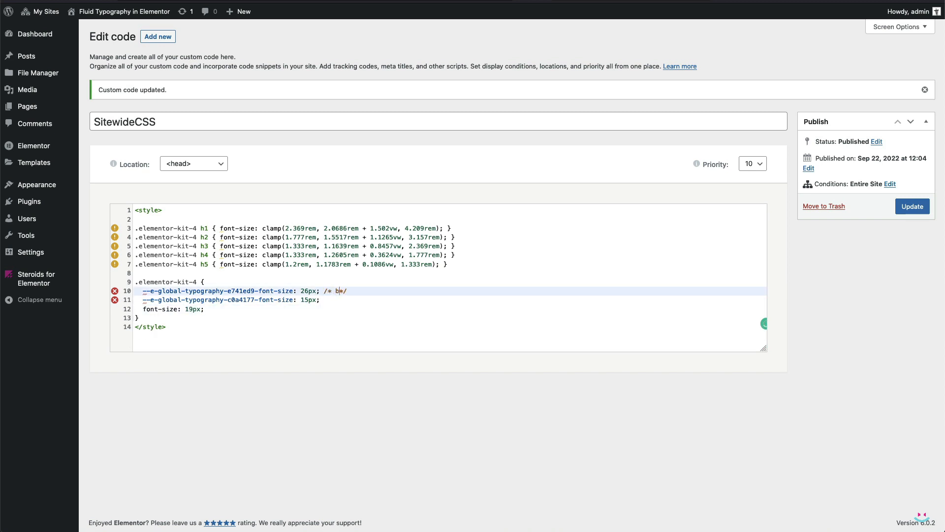
text(ig text)
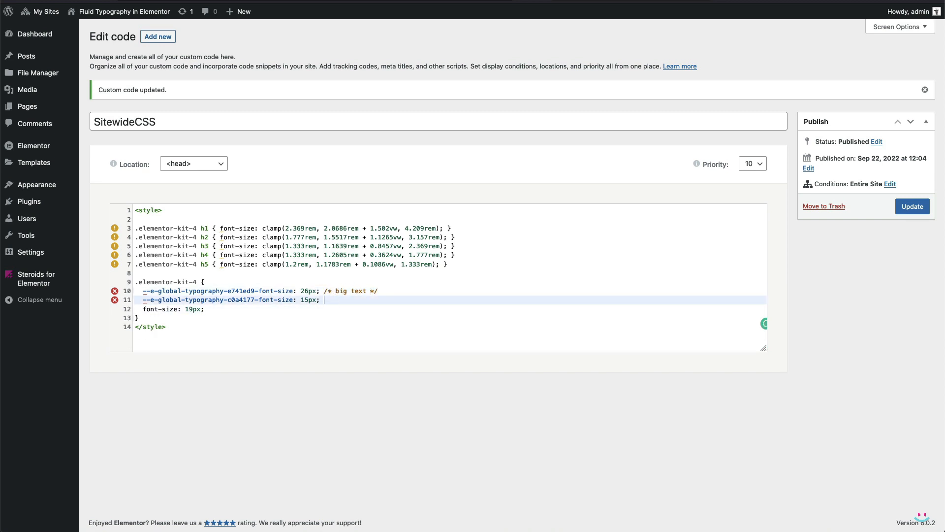
text(/* */)
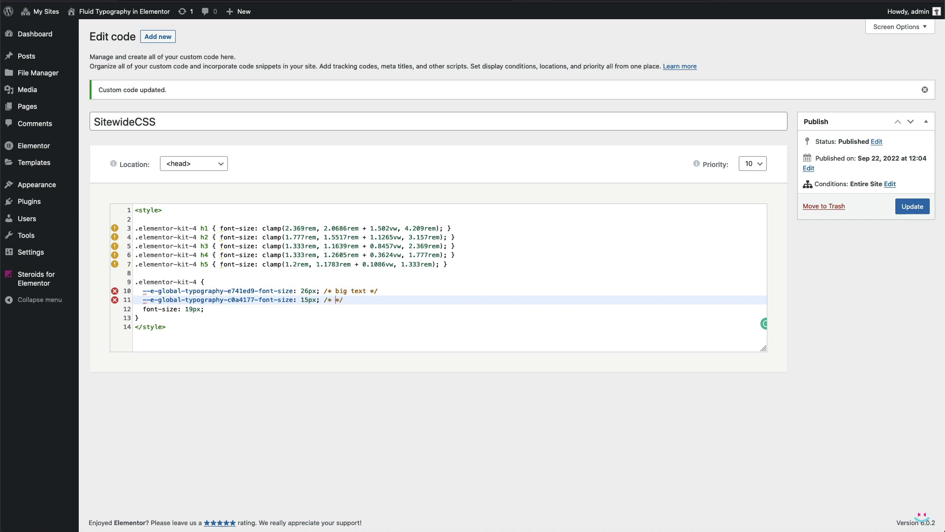
text(small text)
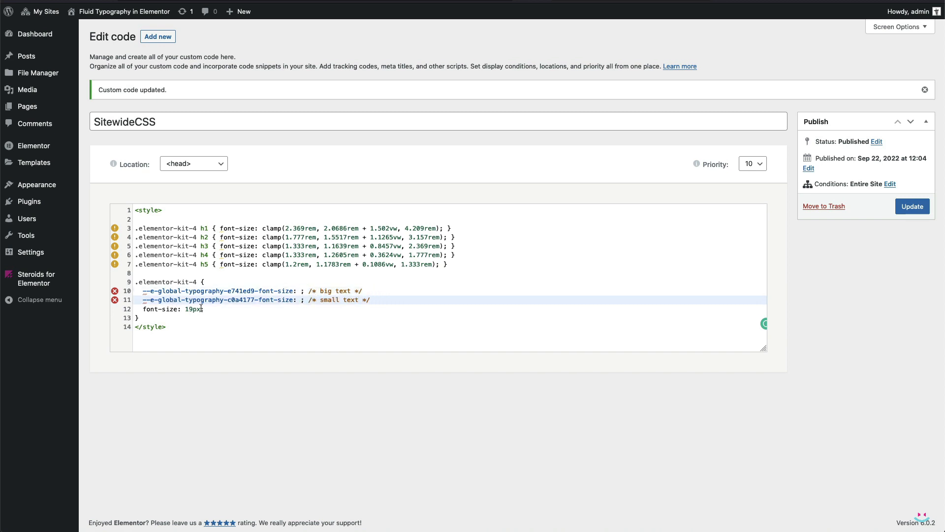
key(Backspace)
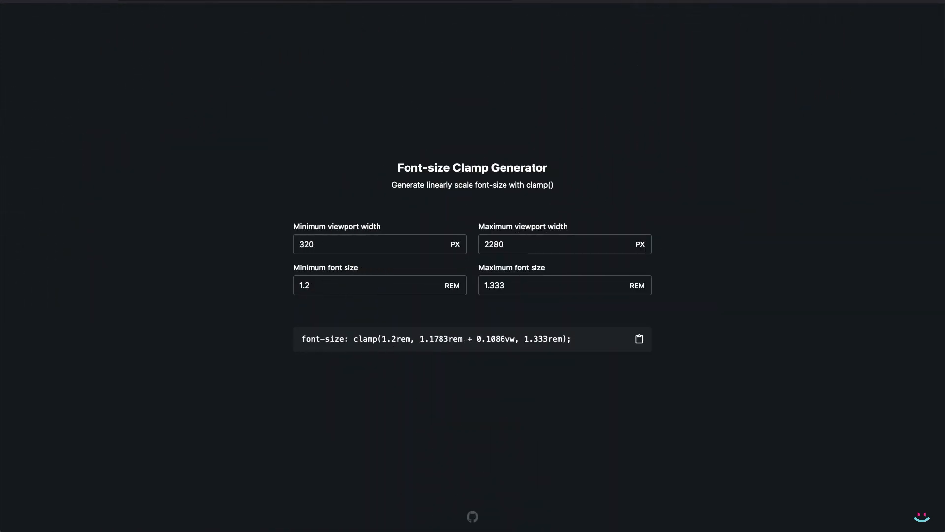
mouse_move(378, 282)
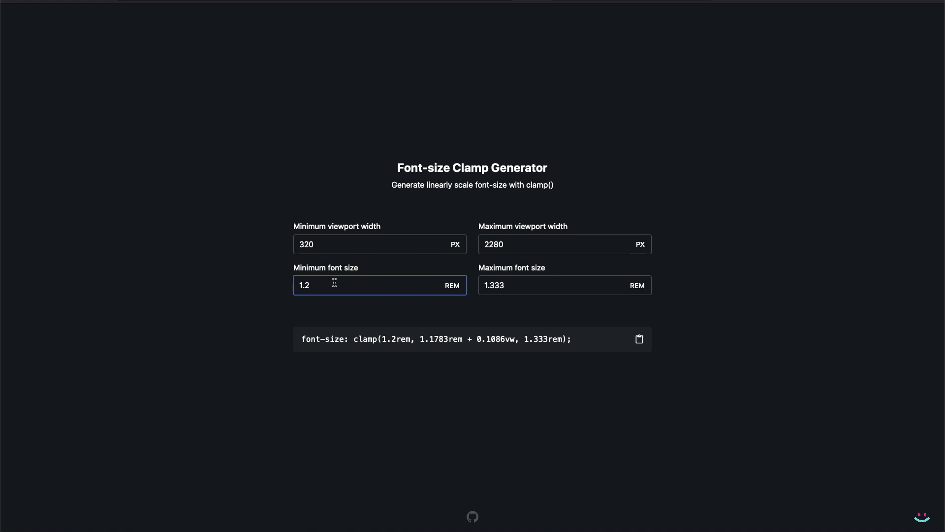
Generate a PX-based clamp() for 17–26 px text: clamp(1.0625rem, 0.9707rem + 0.4592vw, 1.625rem).
double_click(305, 286)
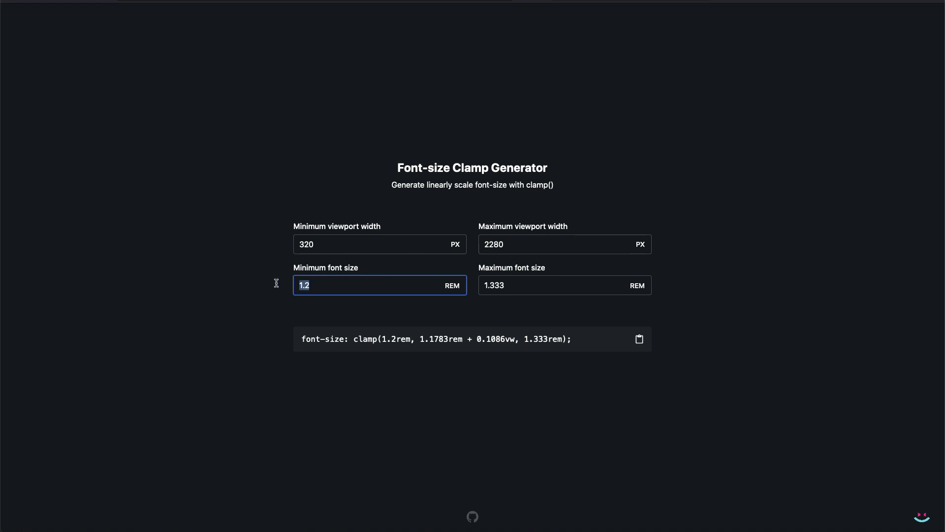
text(17)
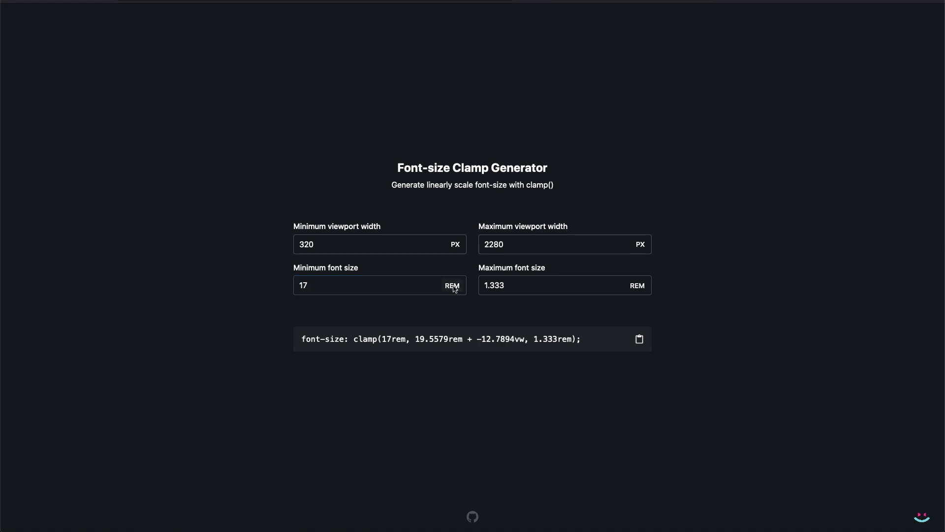
click(452, 285)
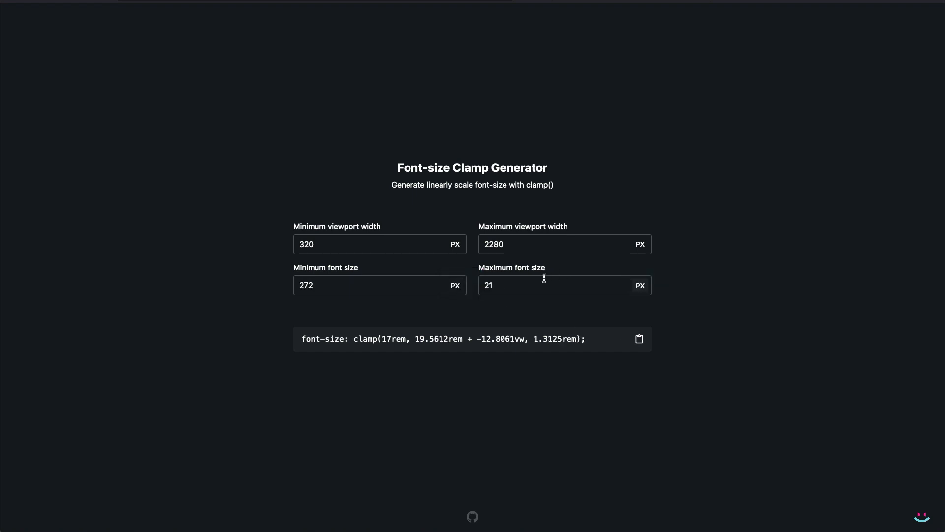
triple_click(380, 284)
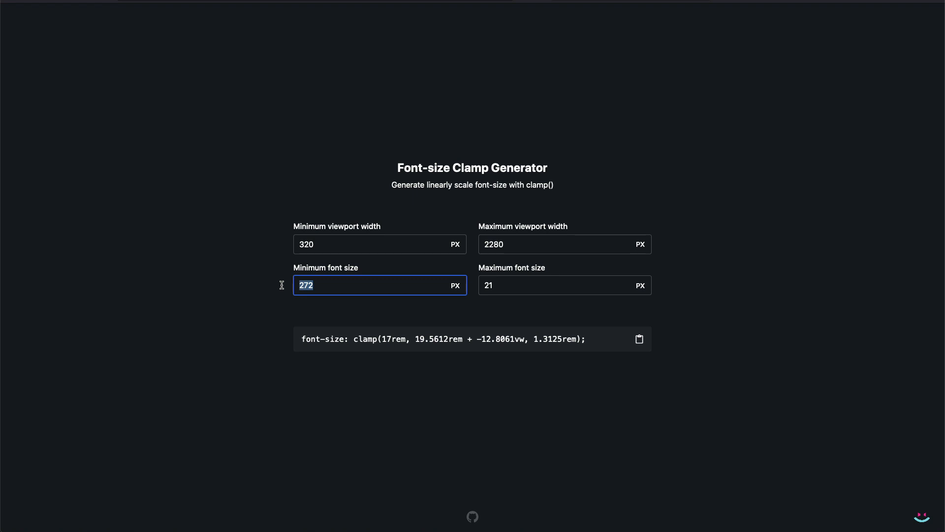
text(17)
click(565, 285)
text(26)
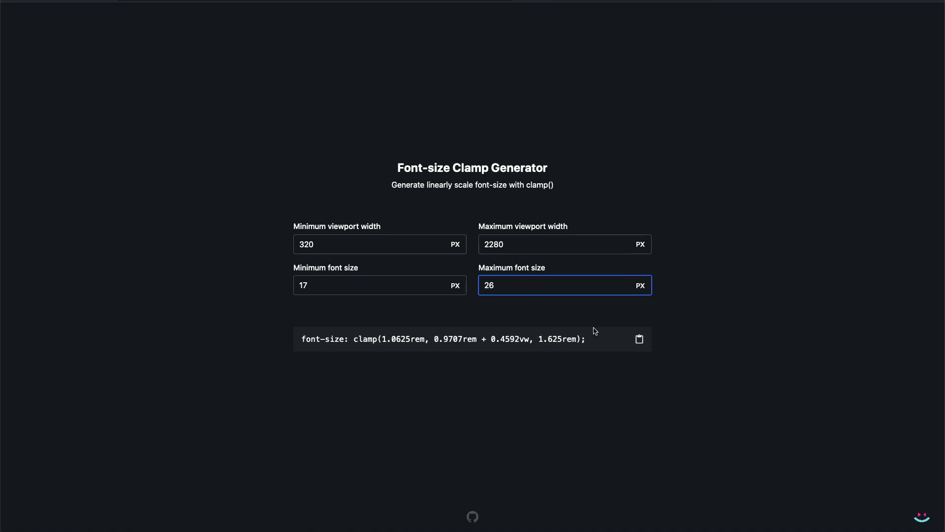
click(638, 338)
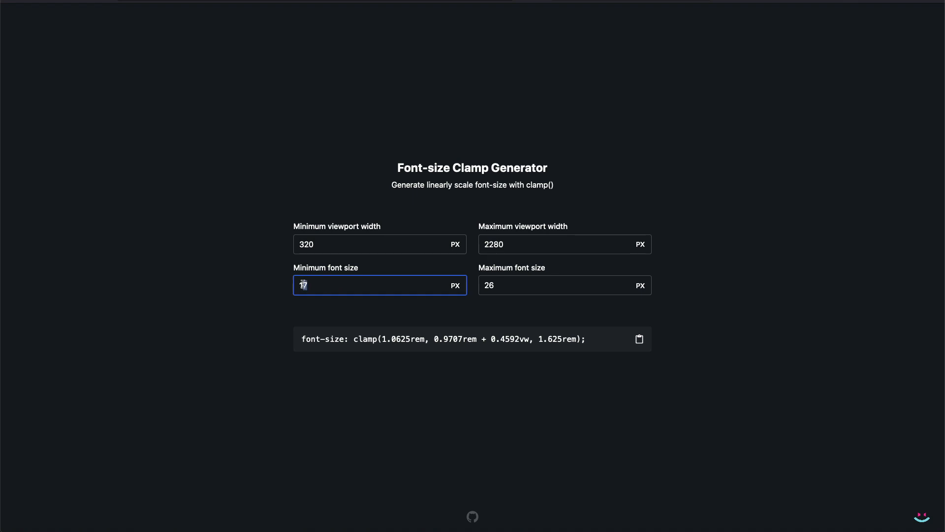
text(13)
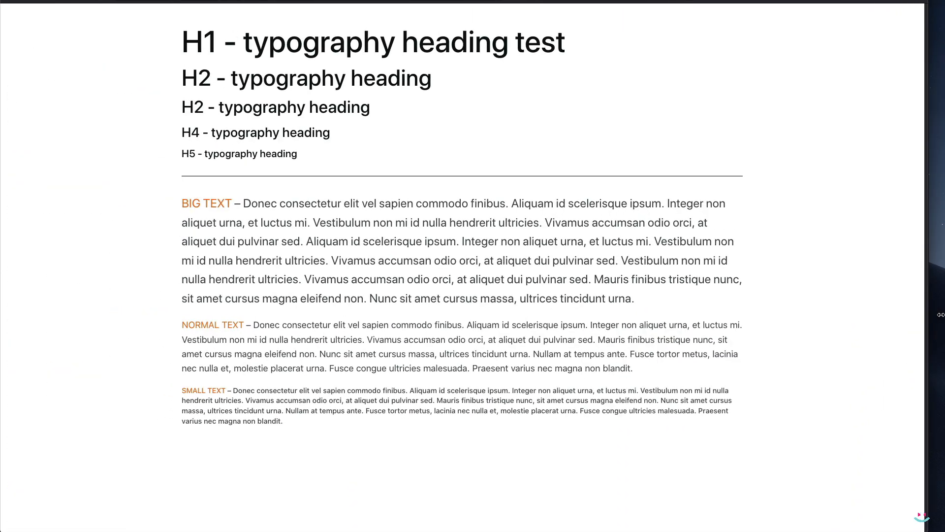
Find the Icon Box widget via an 'icon' search and place it below the headings.
click(688, 7)
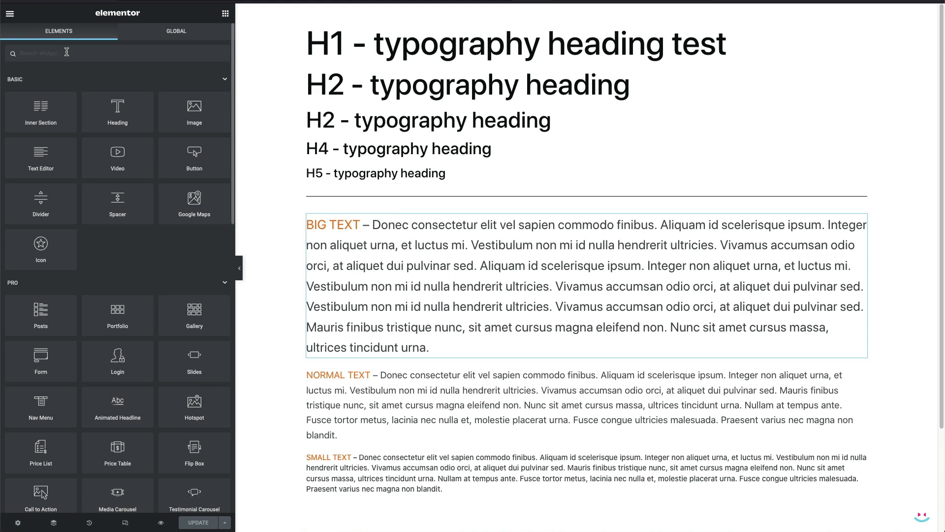
text(icon)
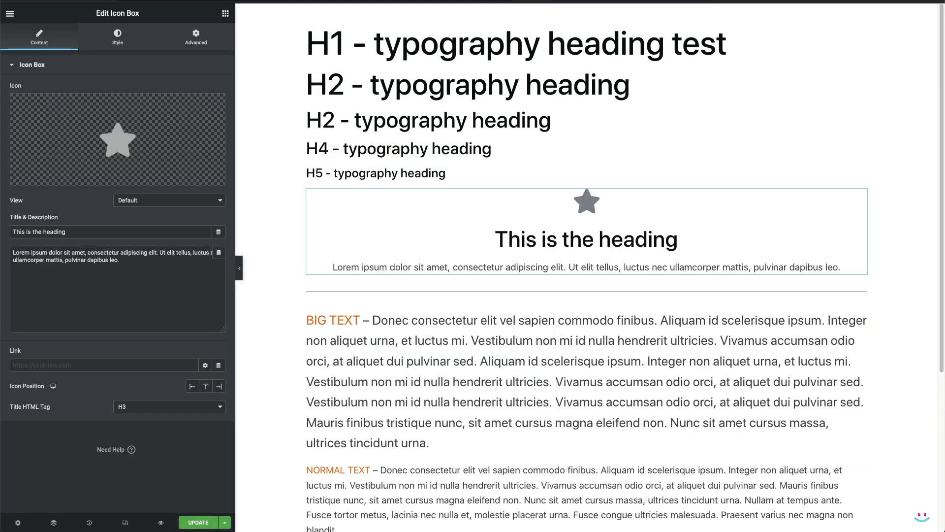
Assign the custom global text styles to the Icon Box title and description under Style > Content, then update the page.
click(585, 239)
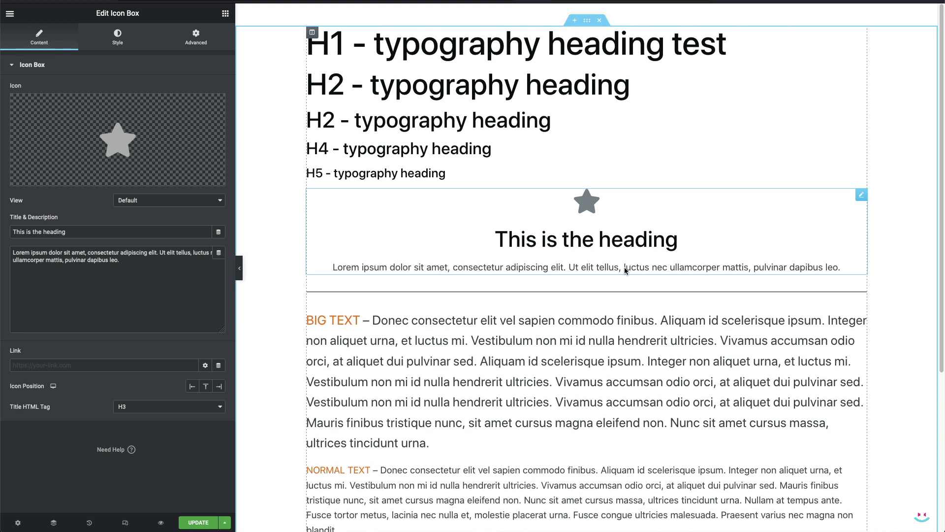
mouse_move(601, 267)
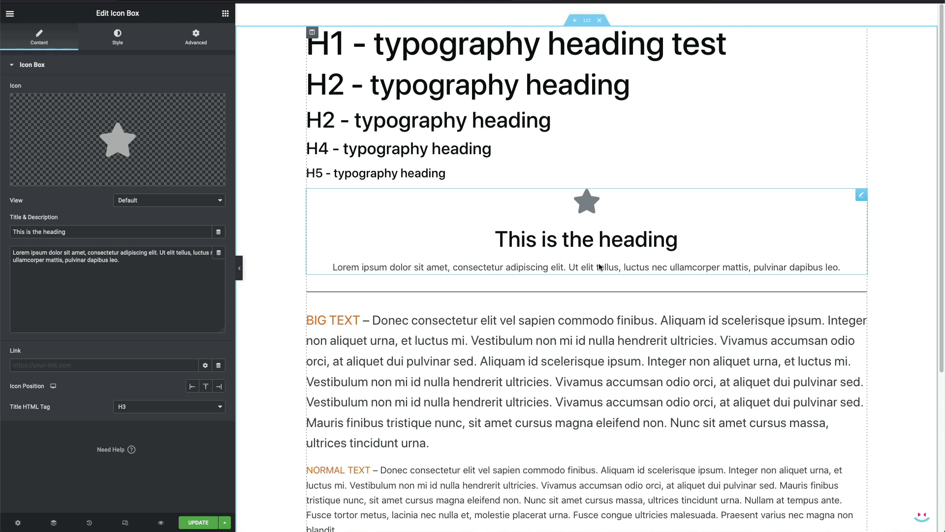
mouse_move(624, 251)
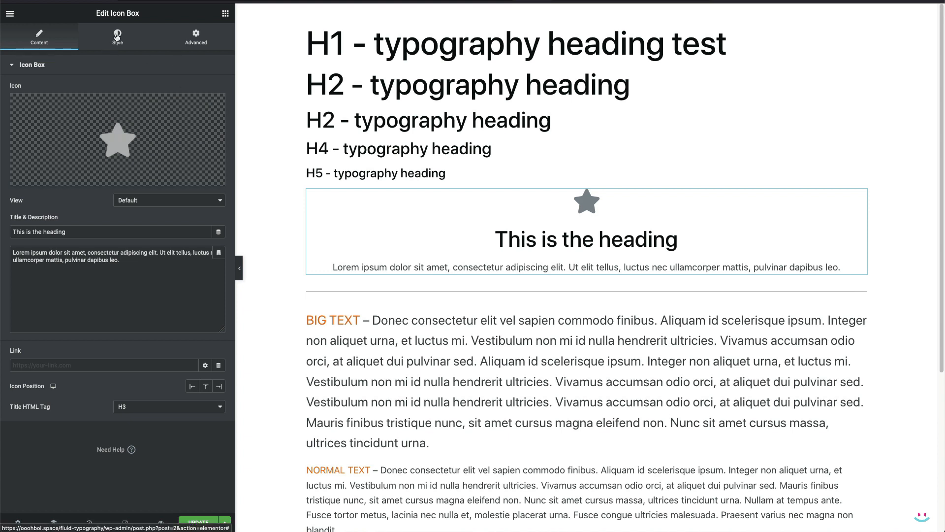
click(117, 37)
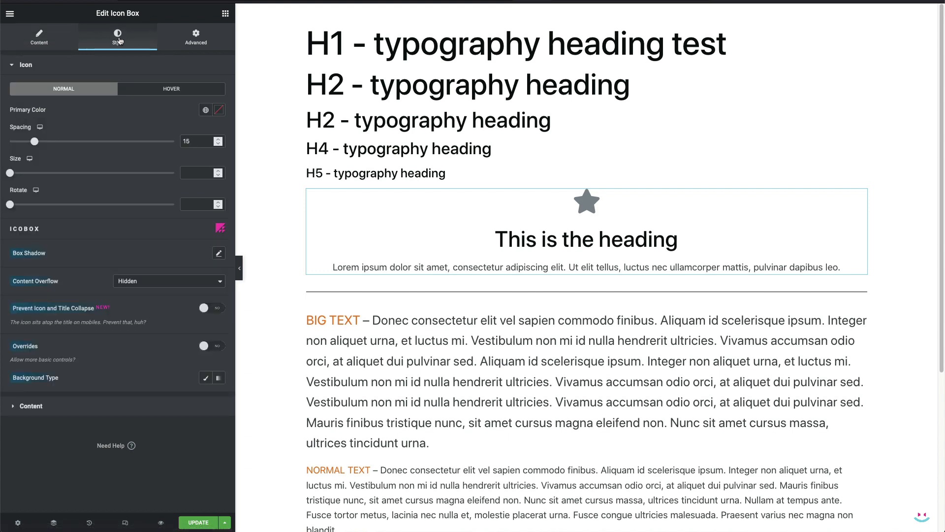
mouse_move(56, 407)
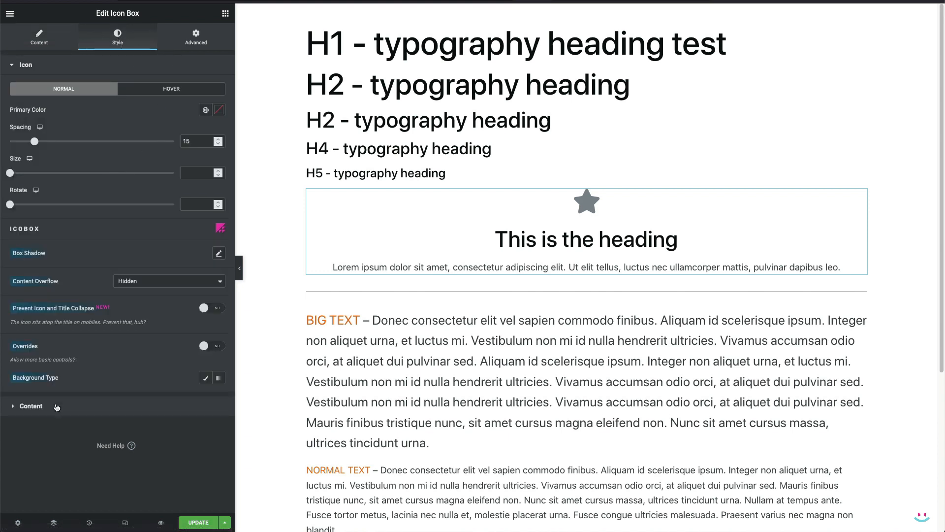
click(30, 406)
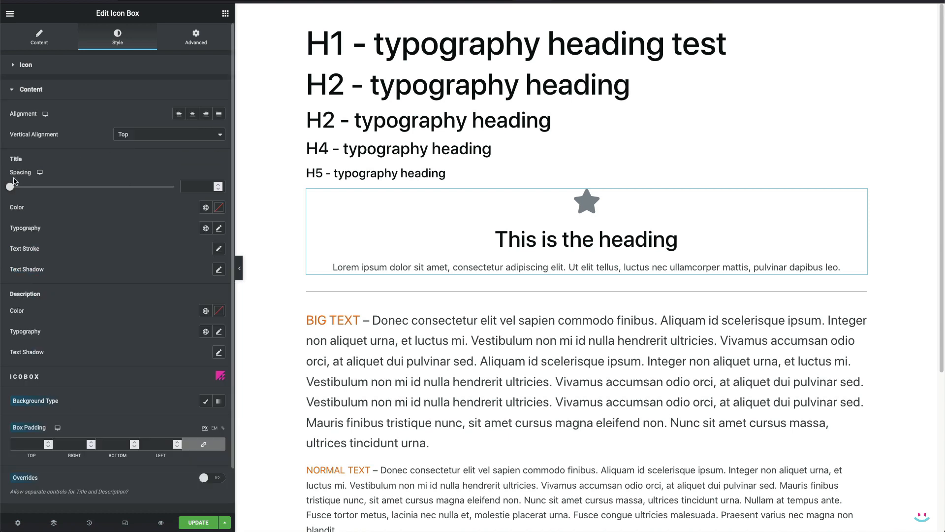
mouse_move(205, 228)
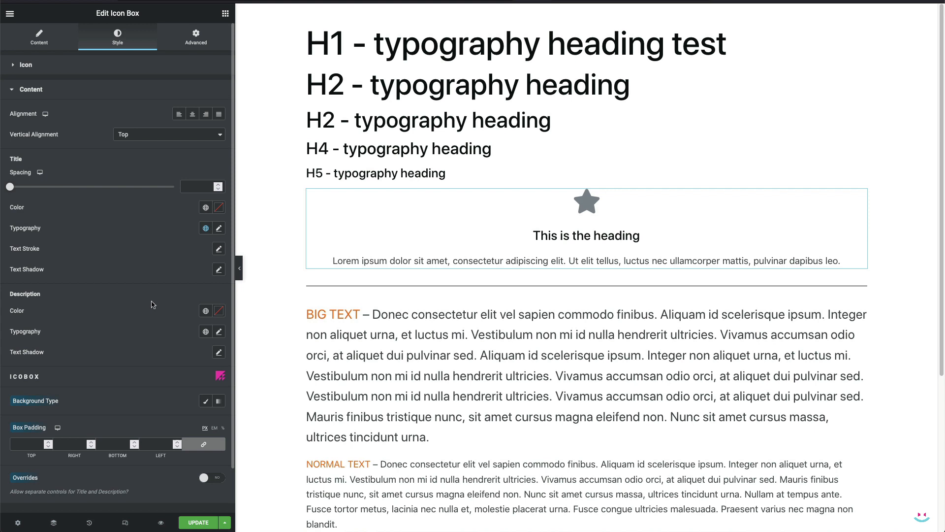
scroll(down, 3)
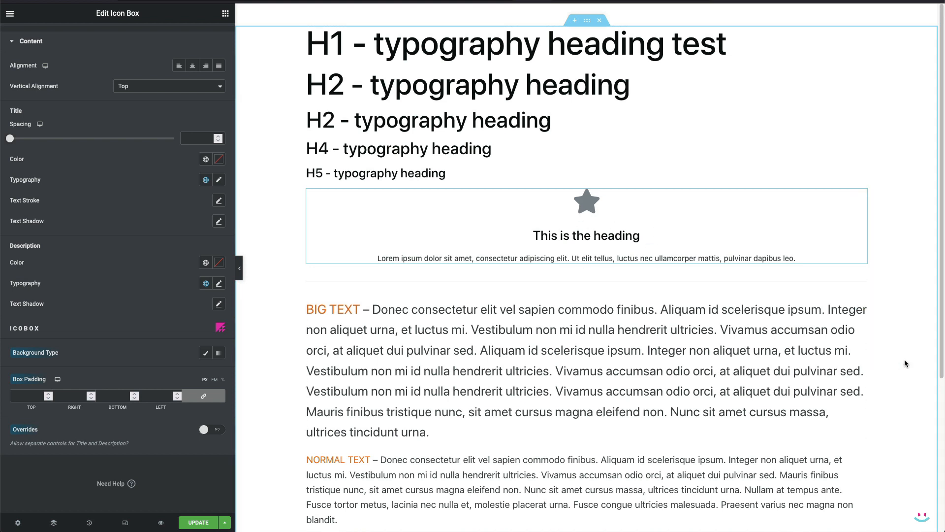
mouse_move(915, 366)
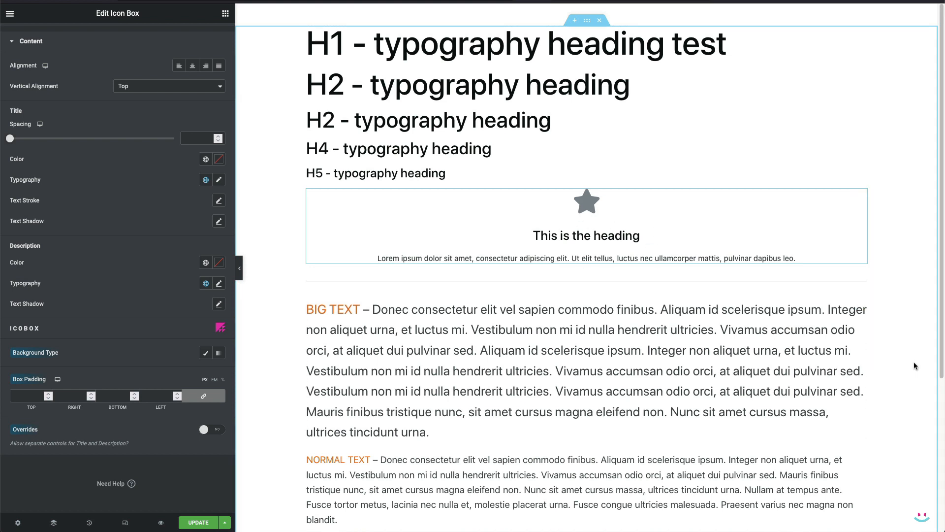
scroll(down, 3)
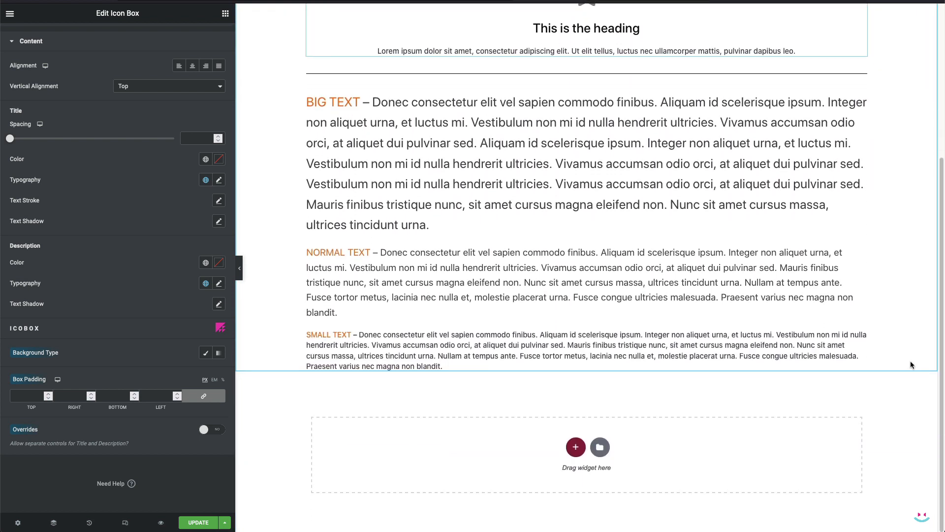
scroll(up, 3)
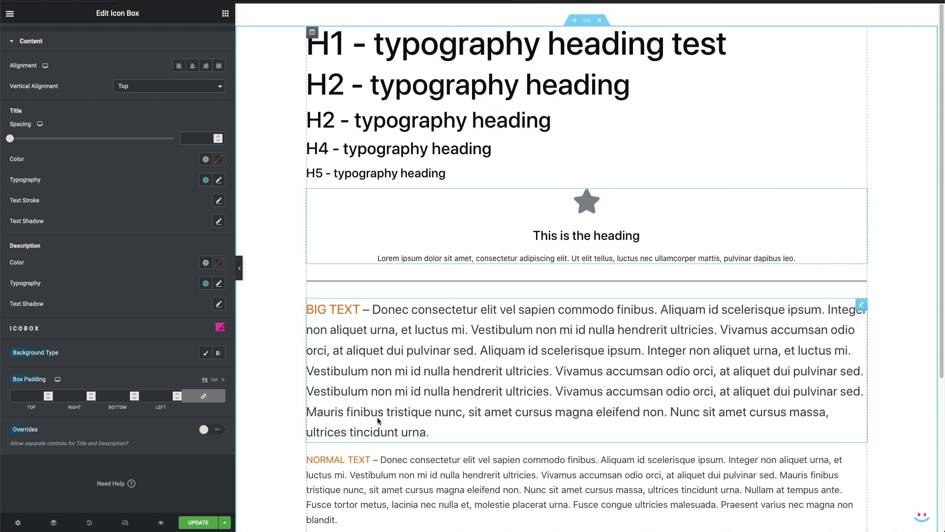
click(198, 522)
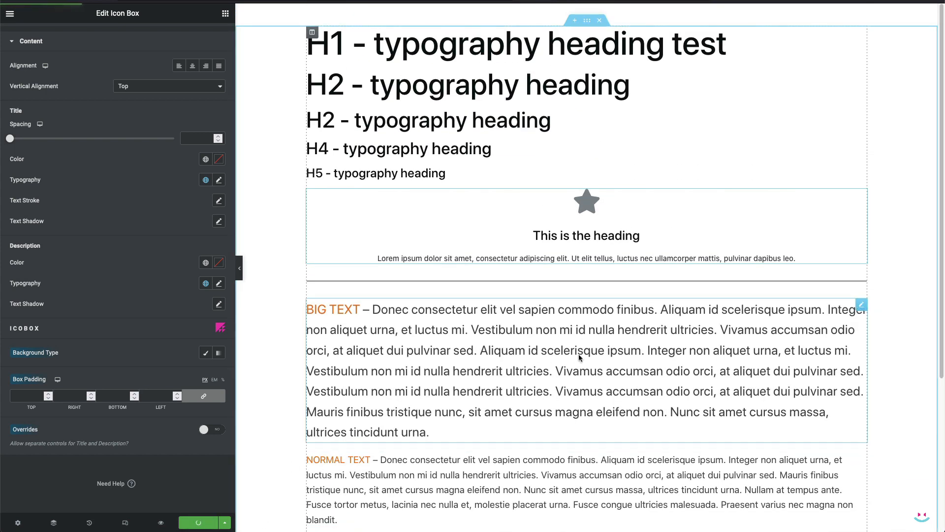